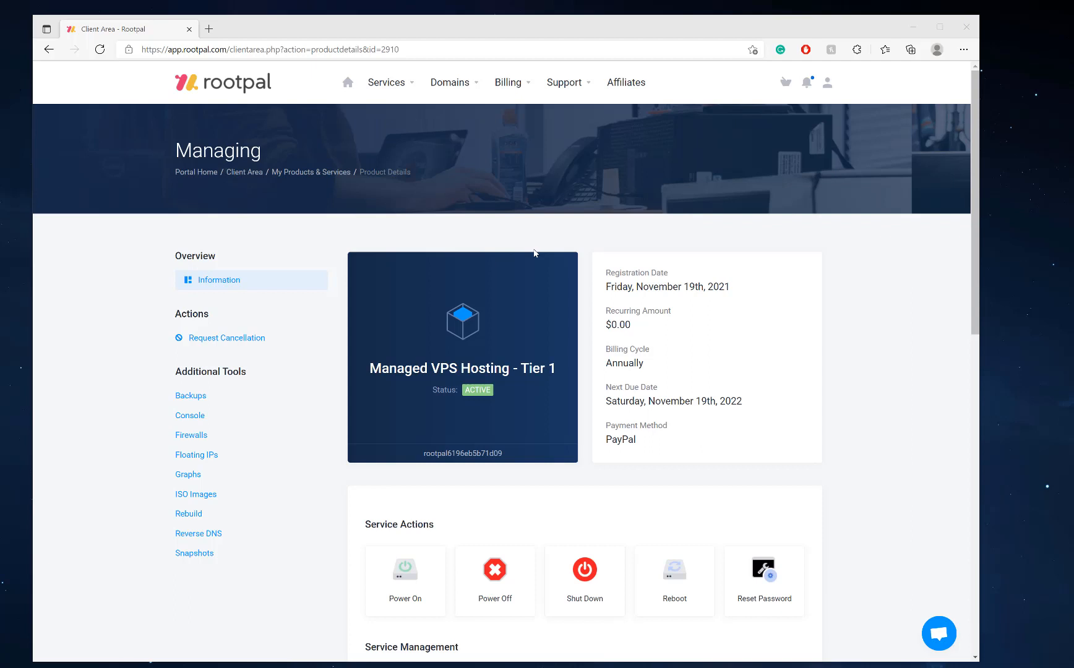
{"action": "mouse_move", "coordinate": [478, 325]}
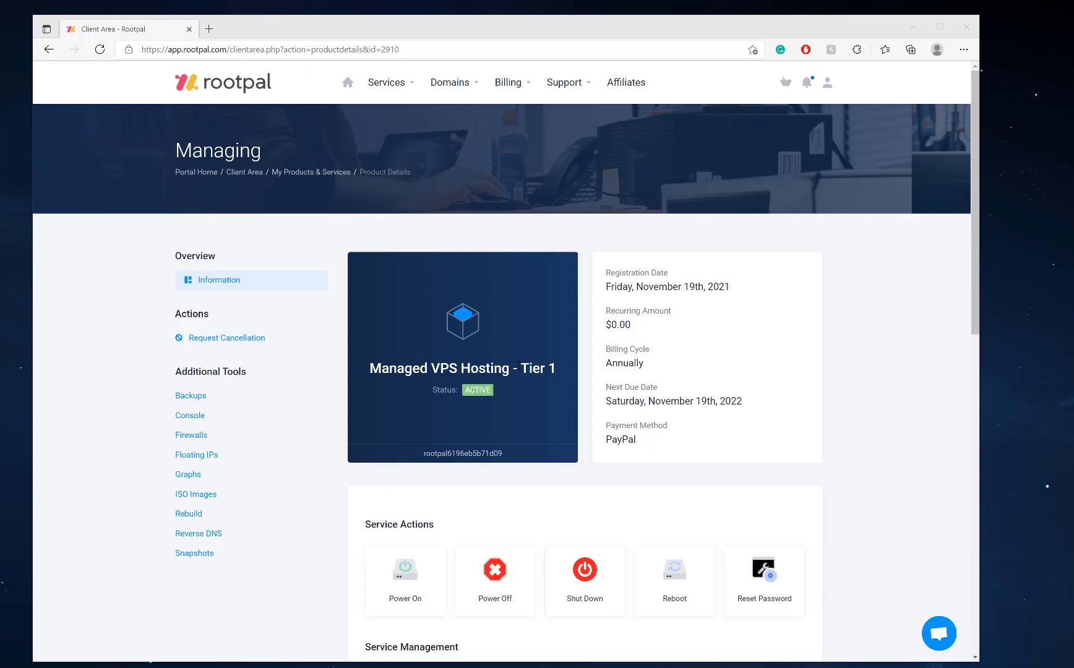
{"action": "mouse_move", "coordinate": [516, 366]}
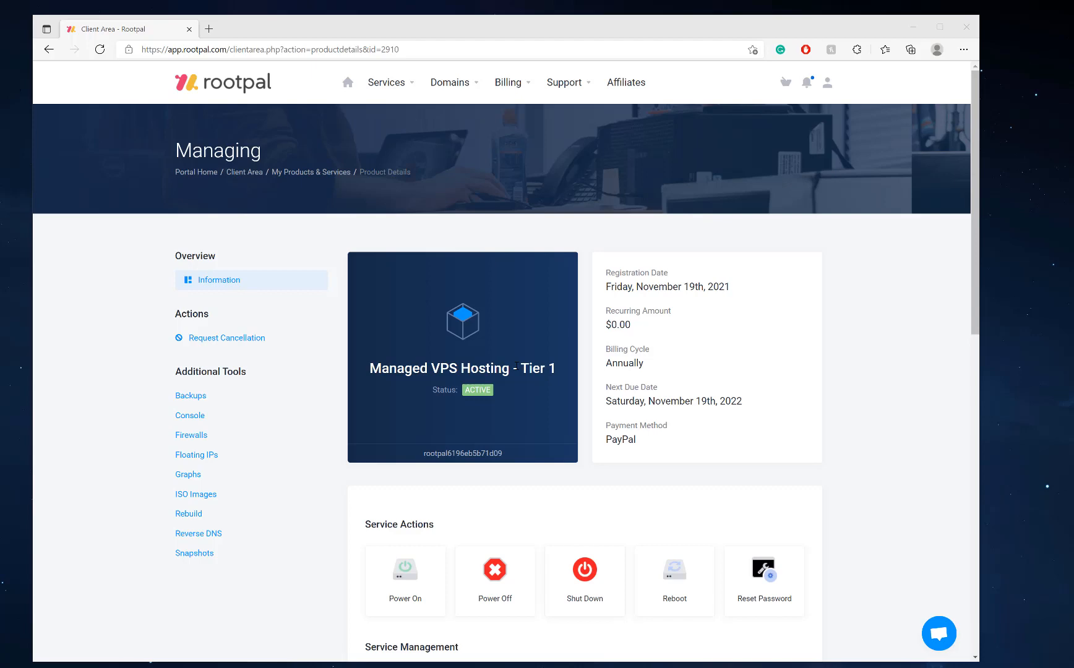
Scroll down to Server Information showing running status, hostname, hidden password and IP addresses.
{"action": "scroll", "scroll_direction": "down", "scroll_amount": 3}
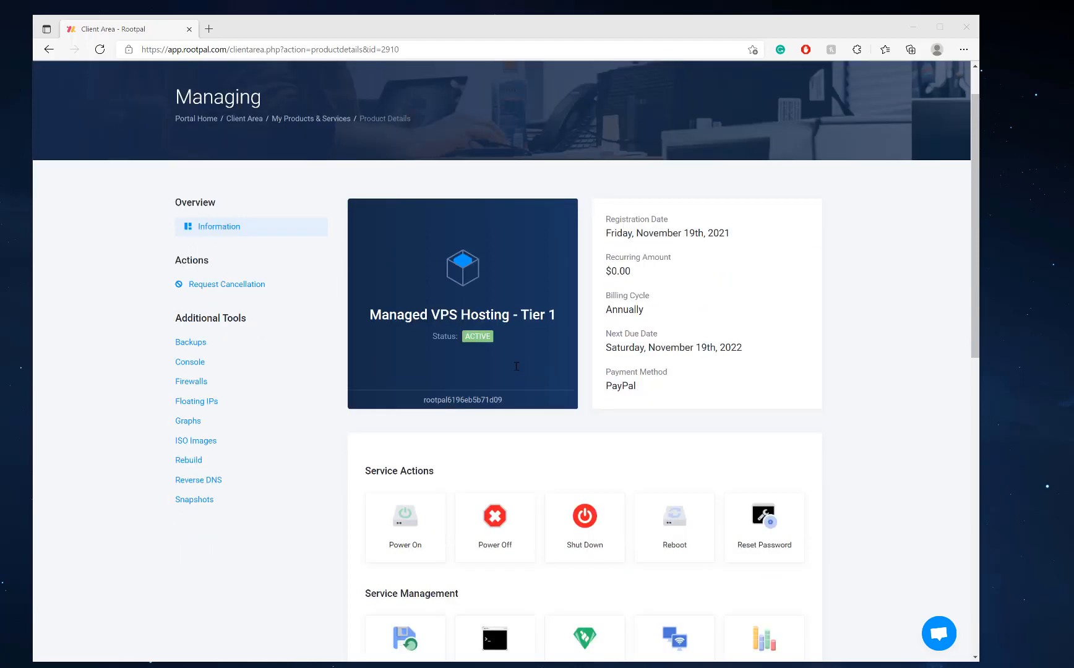
{"action": "scroll", "scroll_direction": "down", "scroll_amount": 3}
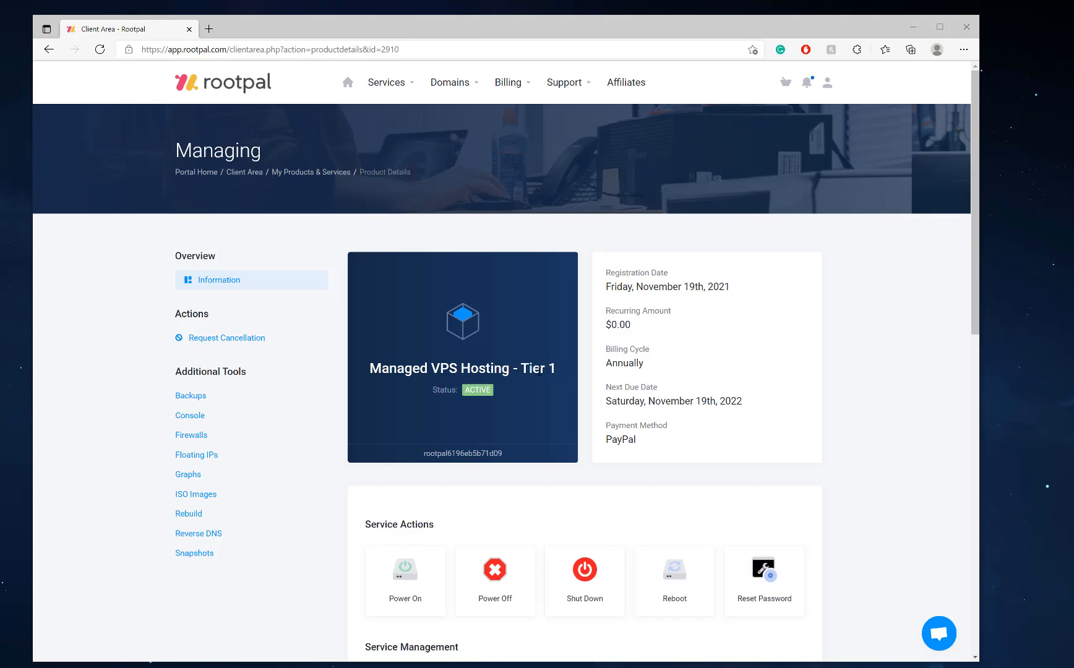
{"action": "scroll", "scroll_direction": "down", "scroll_amount": 3}
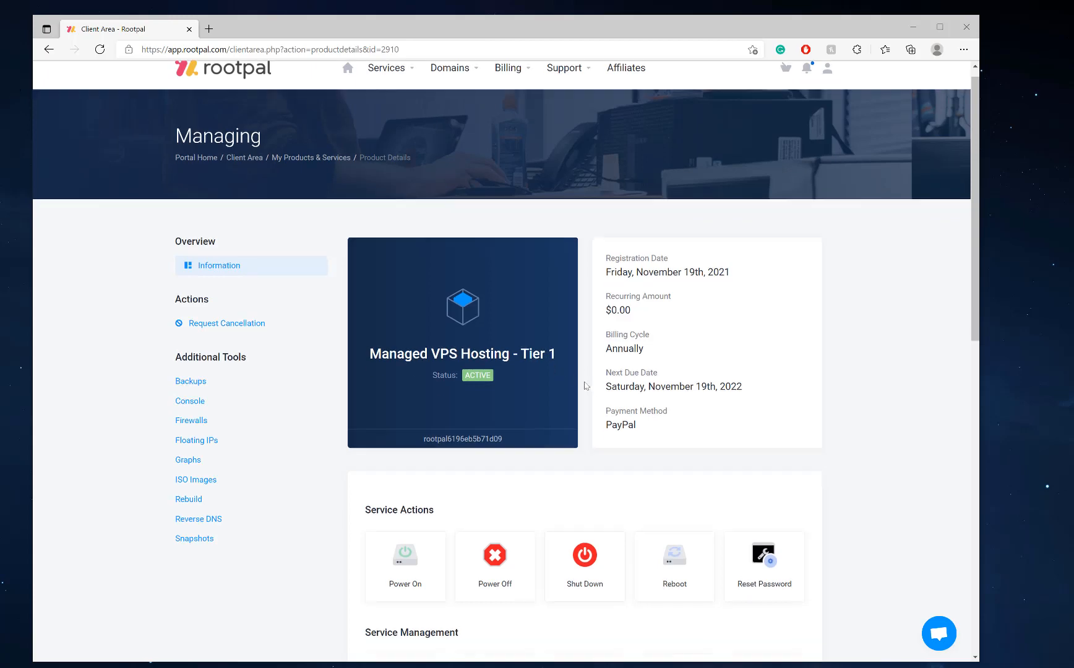
{"action": "scroll", "scroll_direction": "down", "scroll_amount": 3}
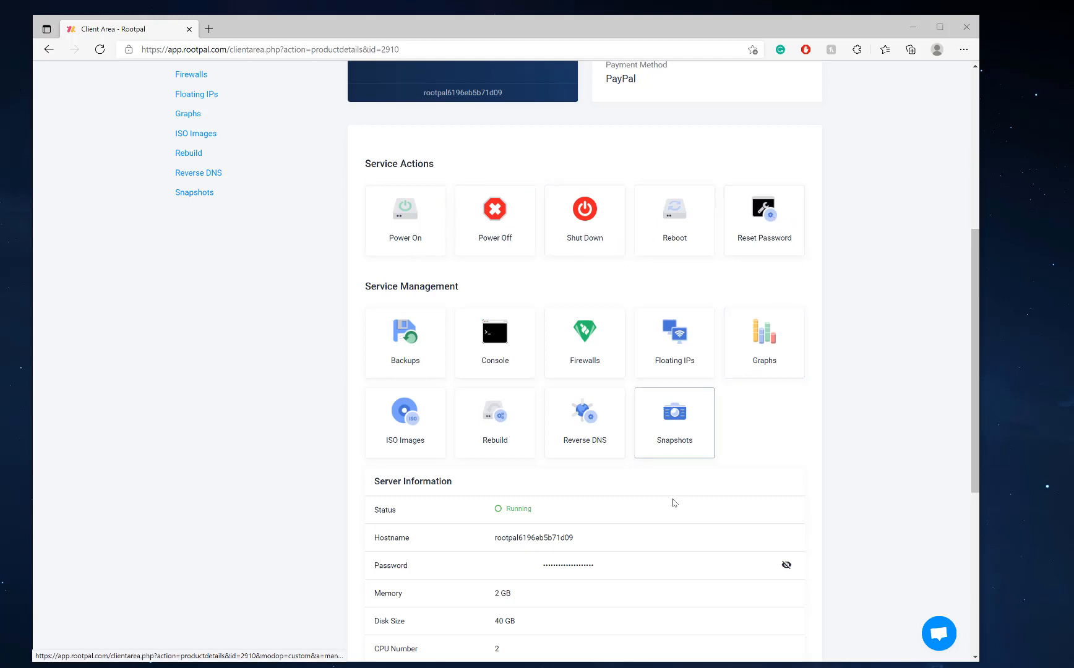
{"action": "scroll", "scroll_direction": "down", "scroll_amount": 3}
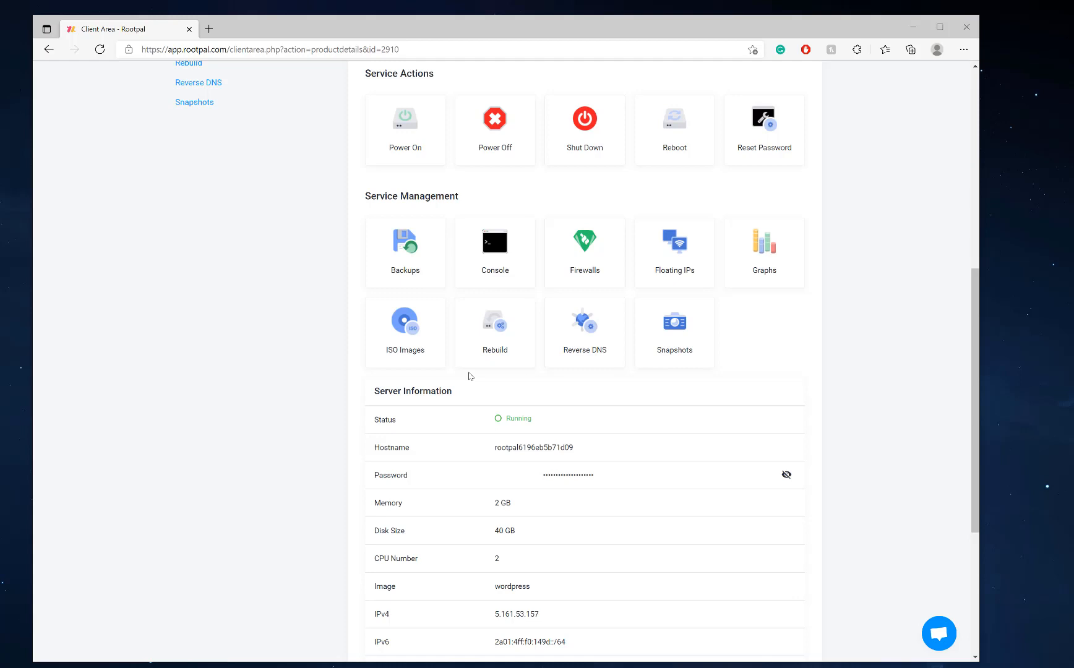
{"action": "mouse_move", "coordinate": [512, 374]}
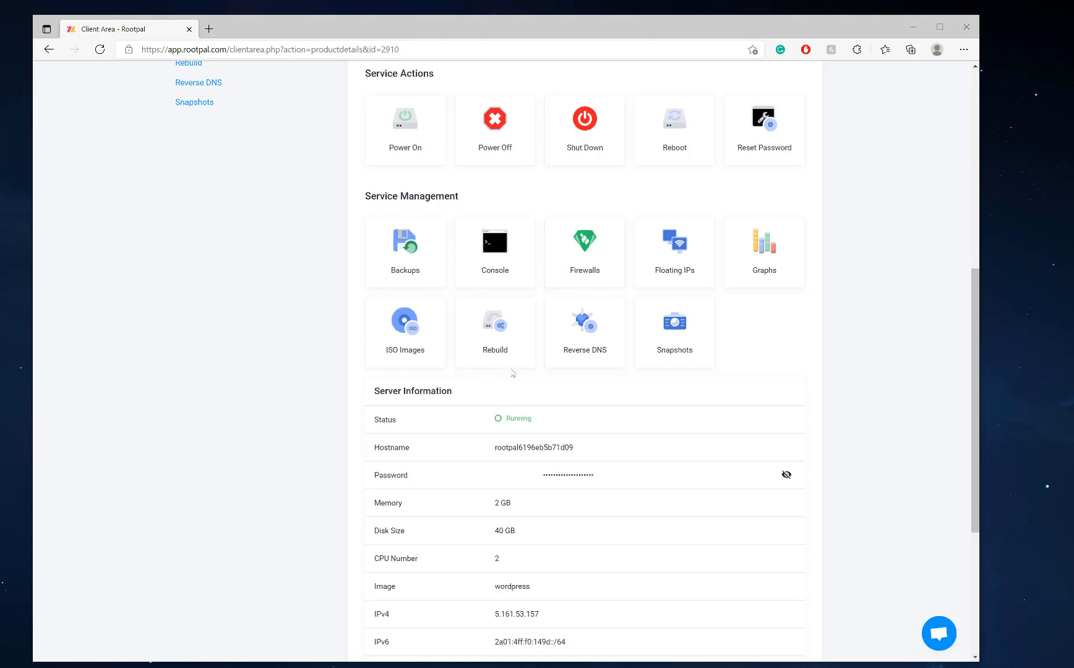
{"action": "mouse_move", "coordinate": [515, 404]}
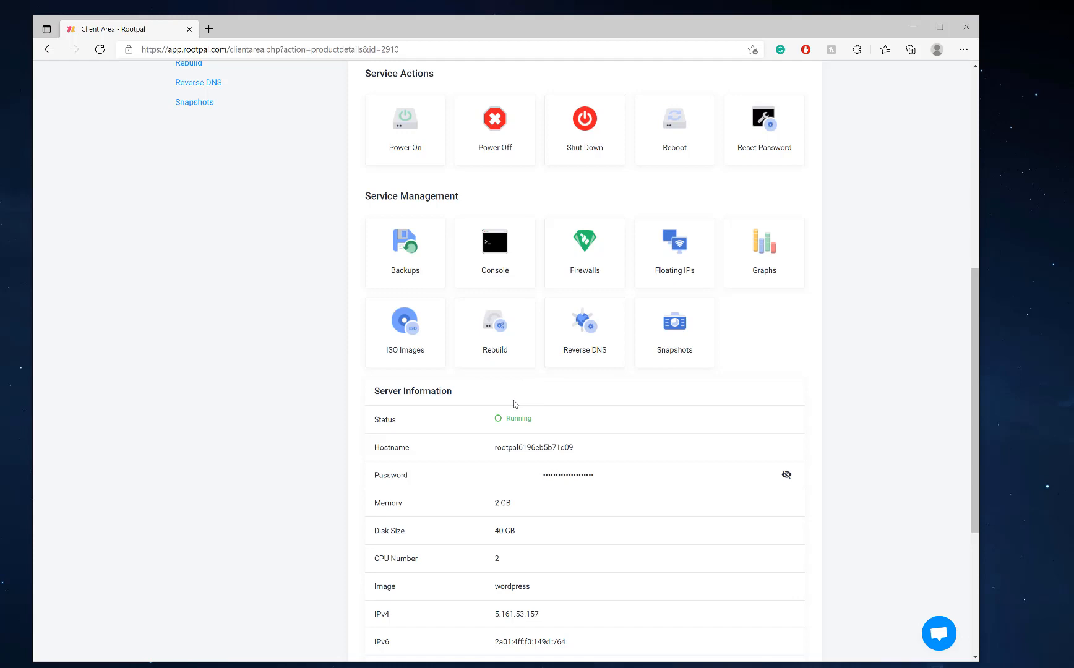
{"action": "mouse_move", "coordinate": [587, 418]}
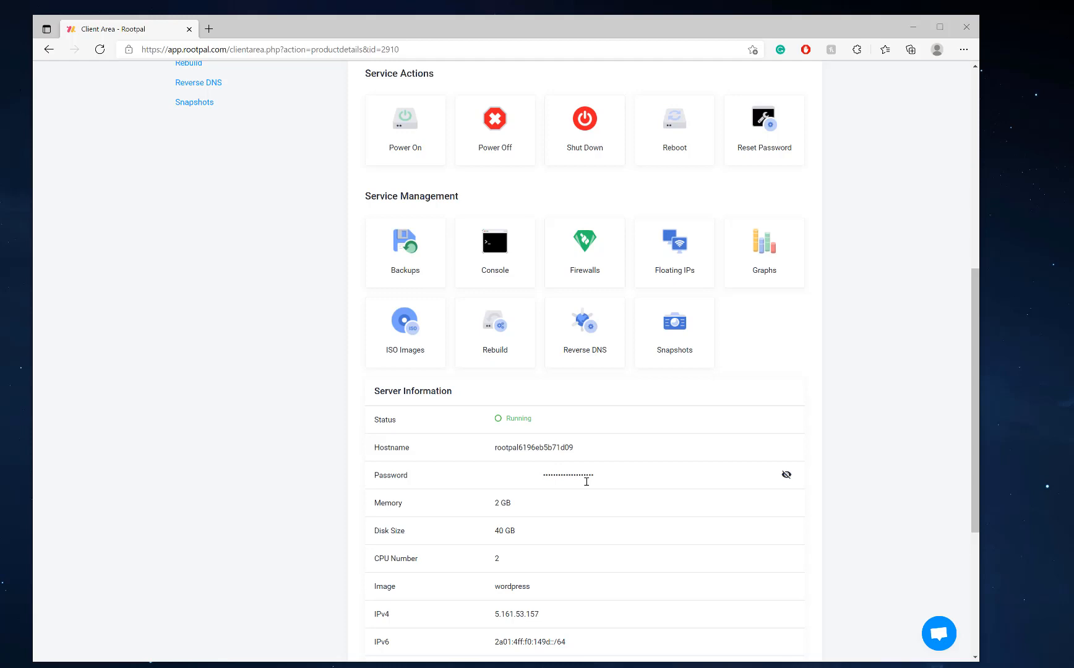
{"action": "mouse_move", "coordinate": [588, 476]}
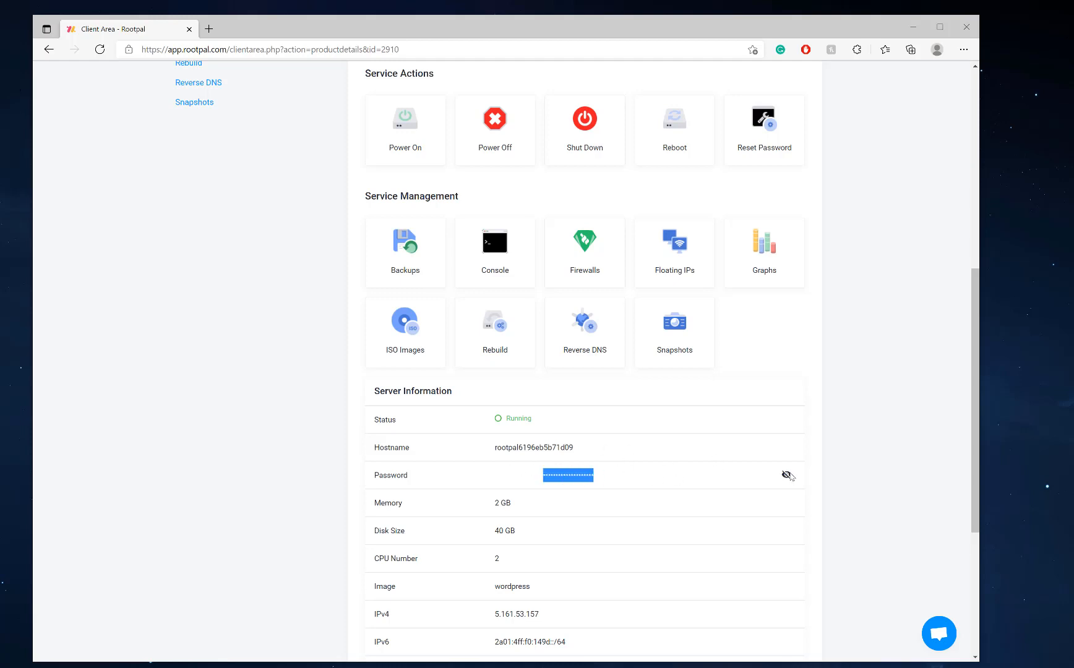
Show Configurable Options with location US (East) and highlight the Debian 9 image value.
{"action": "left_click", "coordinate": [787, 475]}
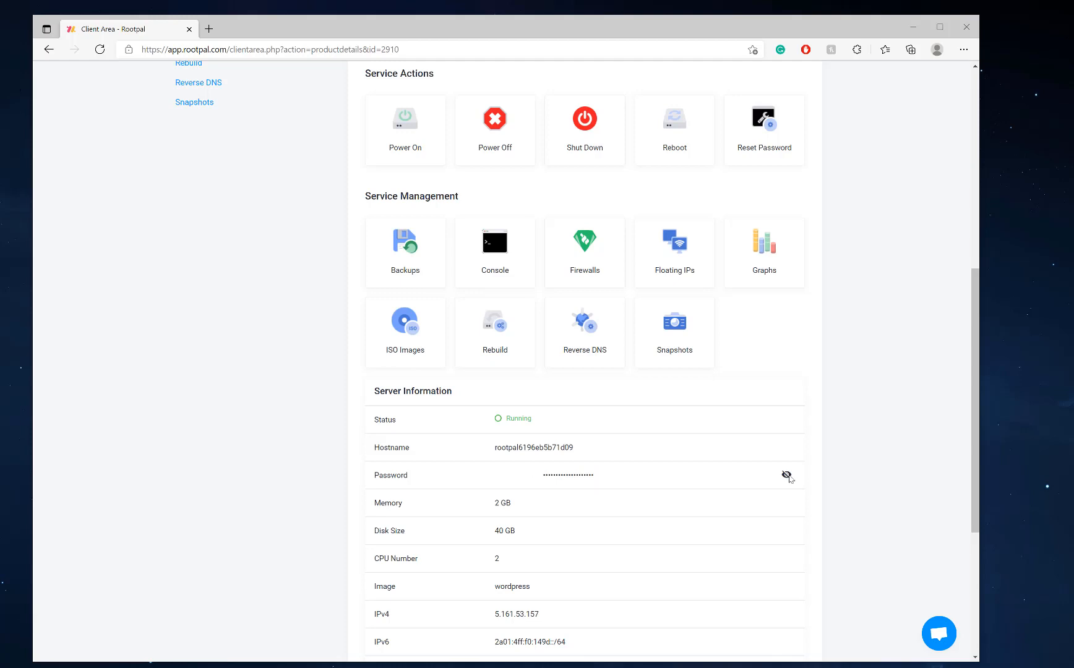
{"action": "scroll", "scroll_direction": "down", "scroll_amount": 3}
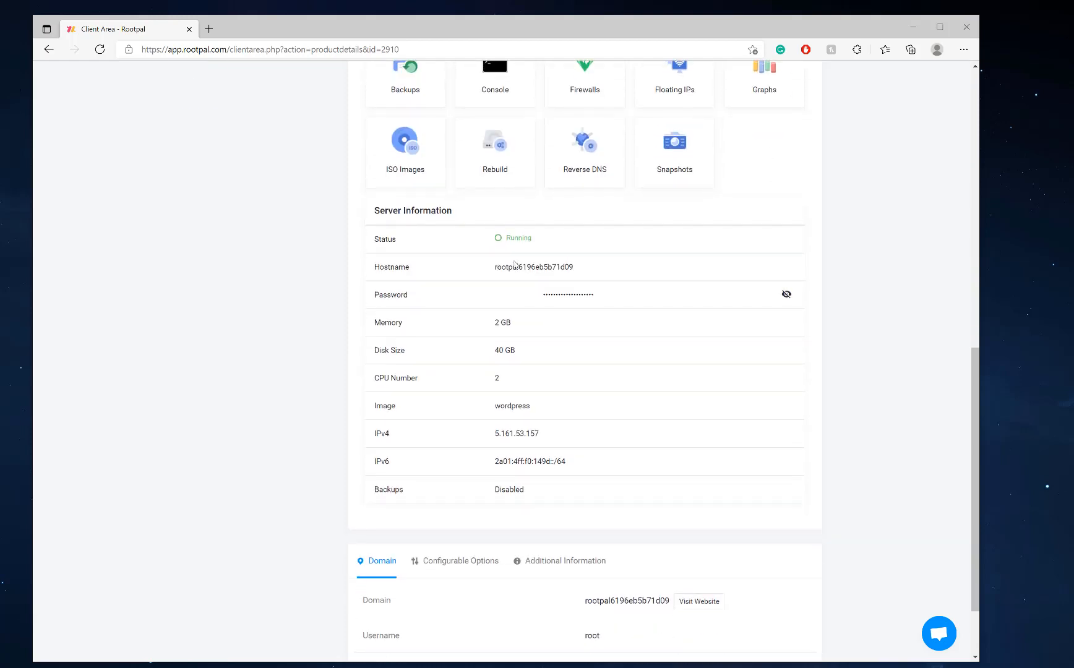
{"action": "scroll", "scroll_direction": "down", "scroll_amount": 3}
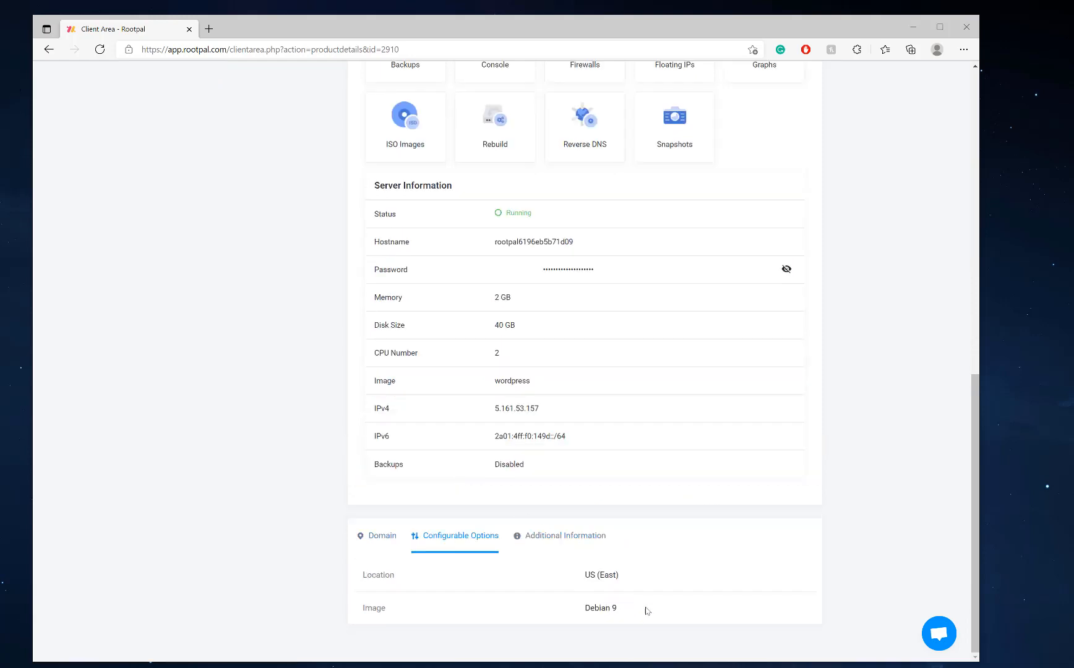
{"action": "double_click", "coordinate": [600, 608]}
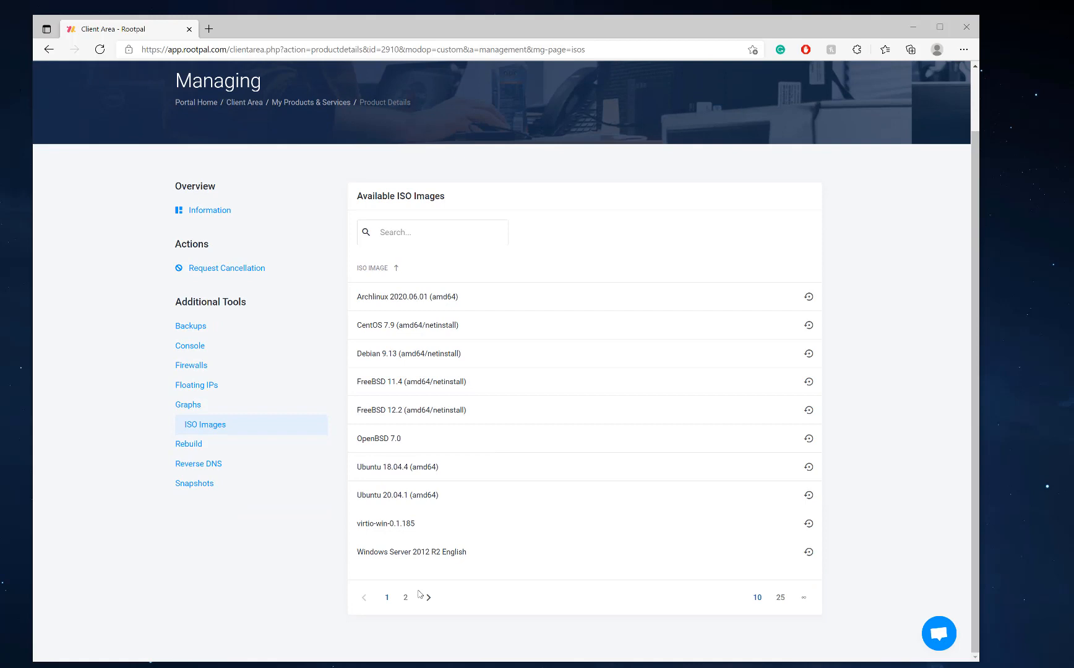
Page to Windows Server 2016/2019 on page two, return to page one, highlight virtio-win.
{"action": "left_click", "coordinate": [404, 597]}
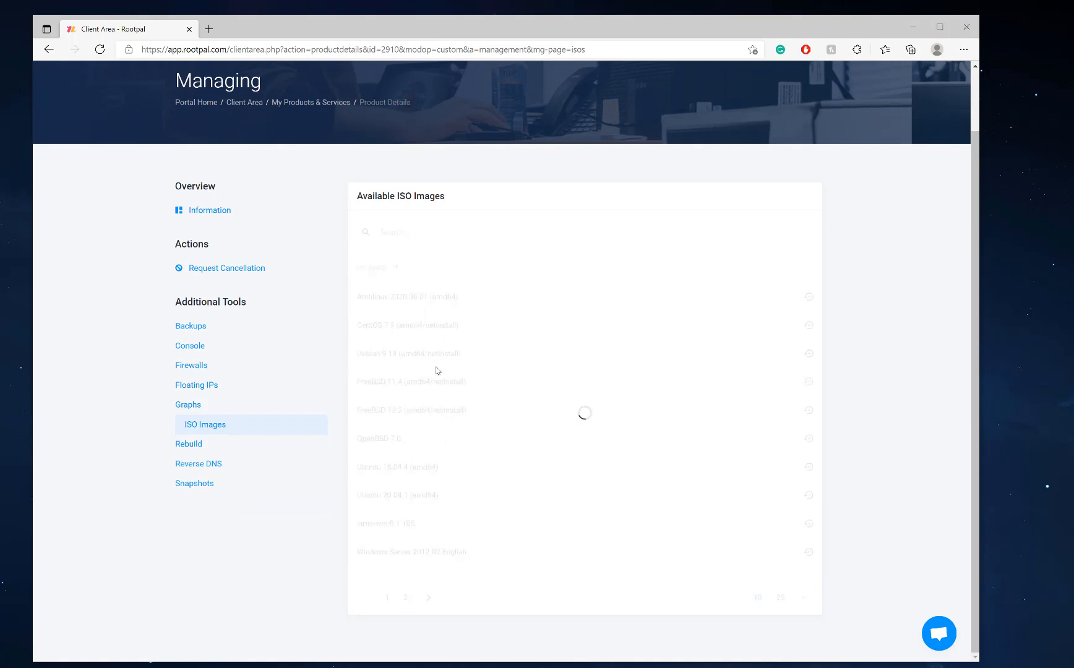
{"action": "mouse_move", "coordinate": [431, 438]}
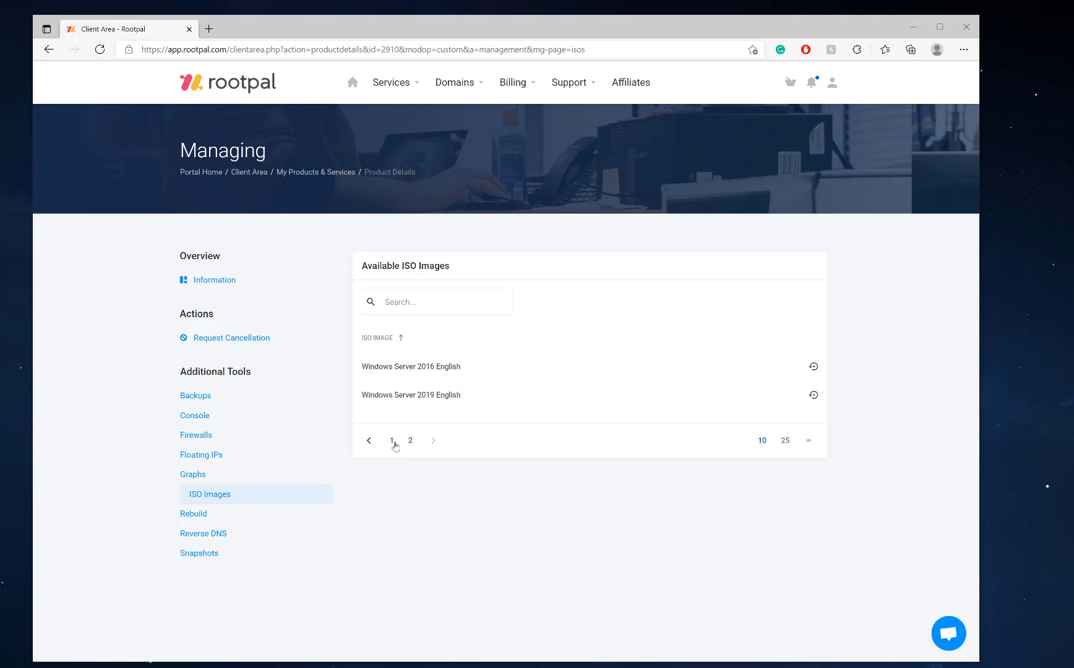
{"action": "left_click", "coordinate": [409, 441]}
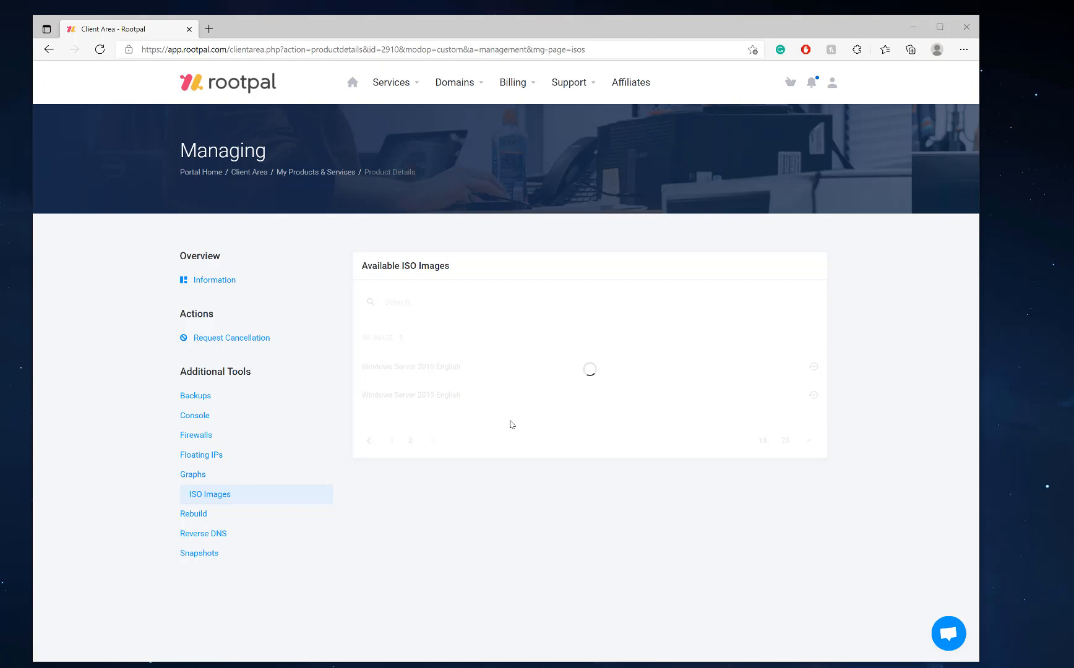
{"action": "mouse_move", "coordinate": [462, 453]}
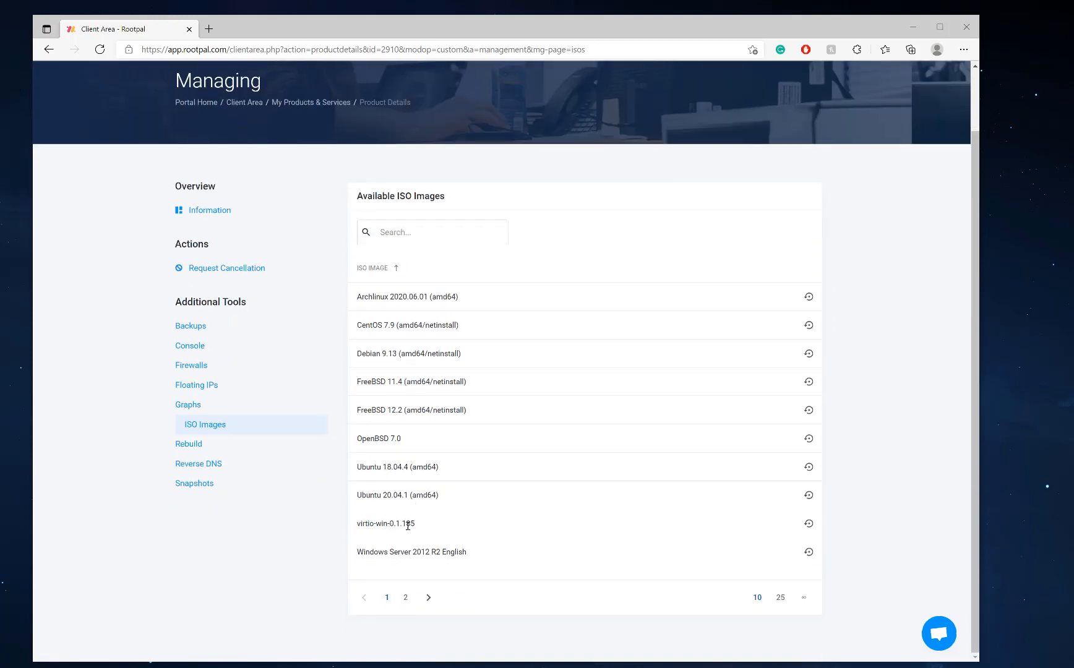
{"action": "double_click", "coordinate": [385, 523]}
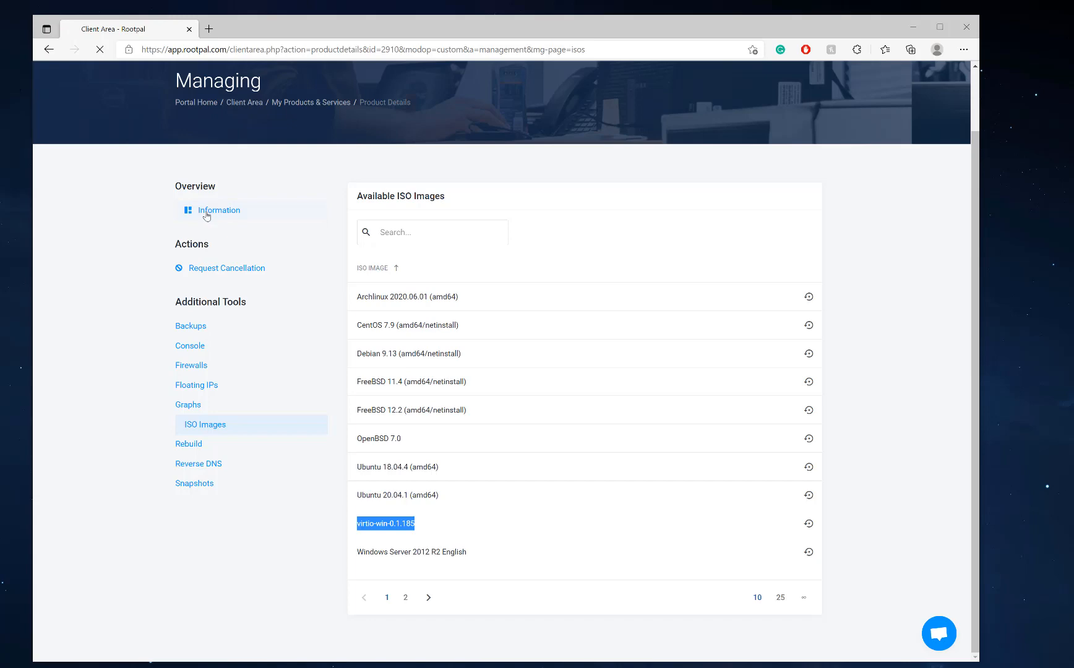
Go back to the Information overview page from the ISO image list.
{"action": "left_click", "coordinate": [218, 210]}
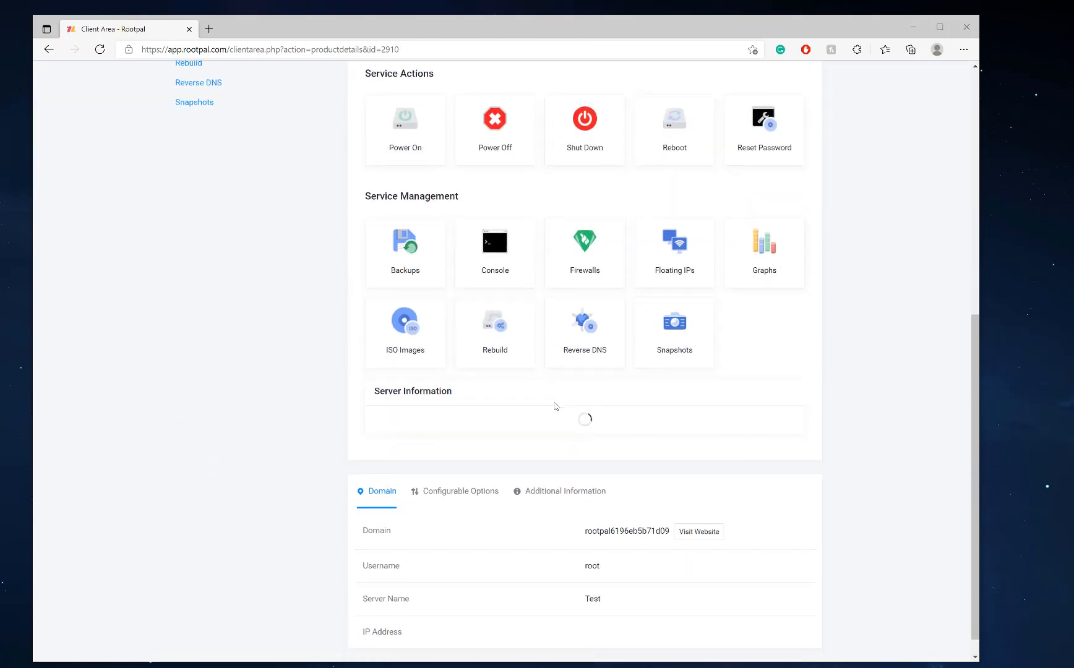
{"action": "mouse_move", "coordinate": [495, 331]}
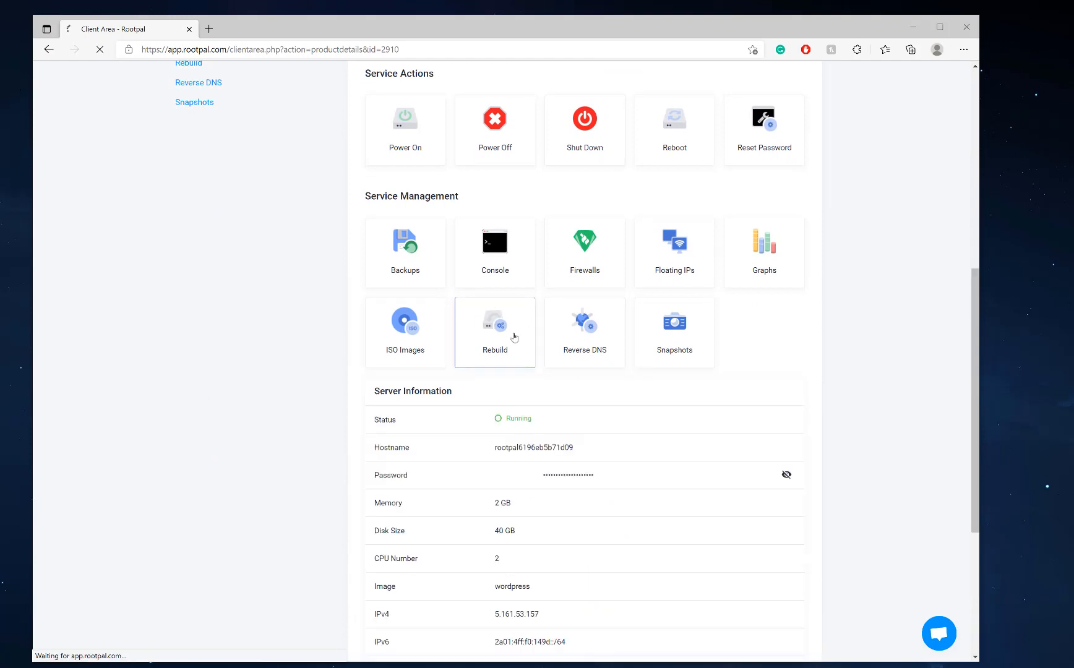
Rebuild the virtual machine with Ubuntu 18.04 and confirm, generating a one-time root password.
{"action": "left_click", "coordinate": [494, 331]}
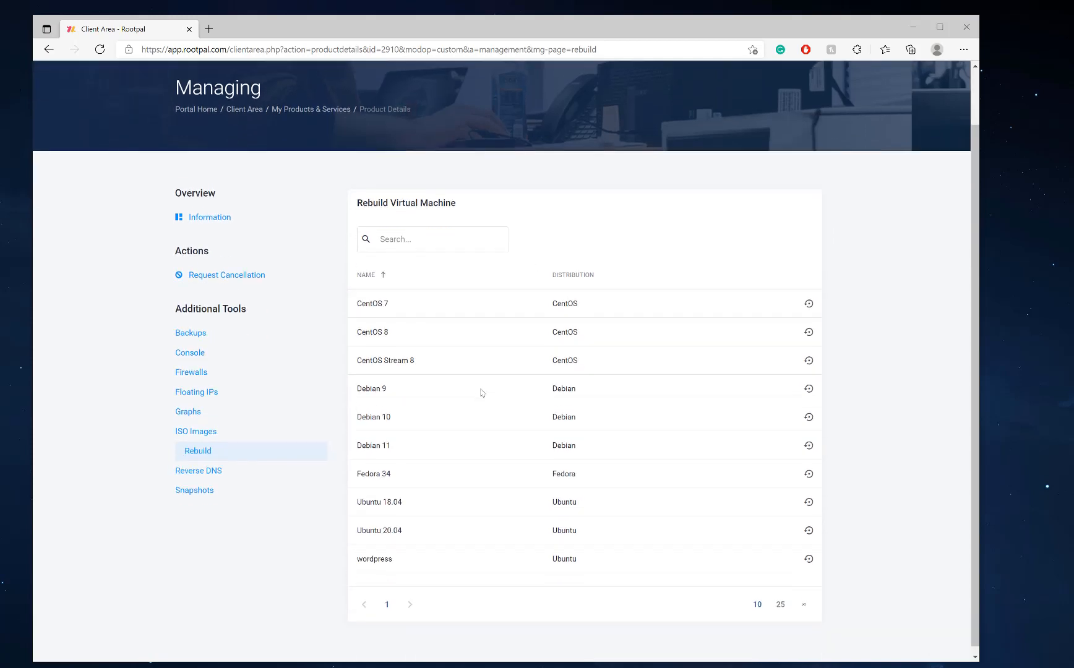
{"action": "scroll", "scroll_direction": "down", "scroll_amount": 3}
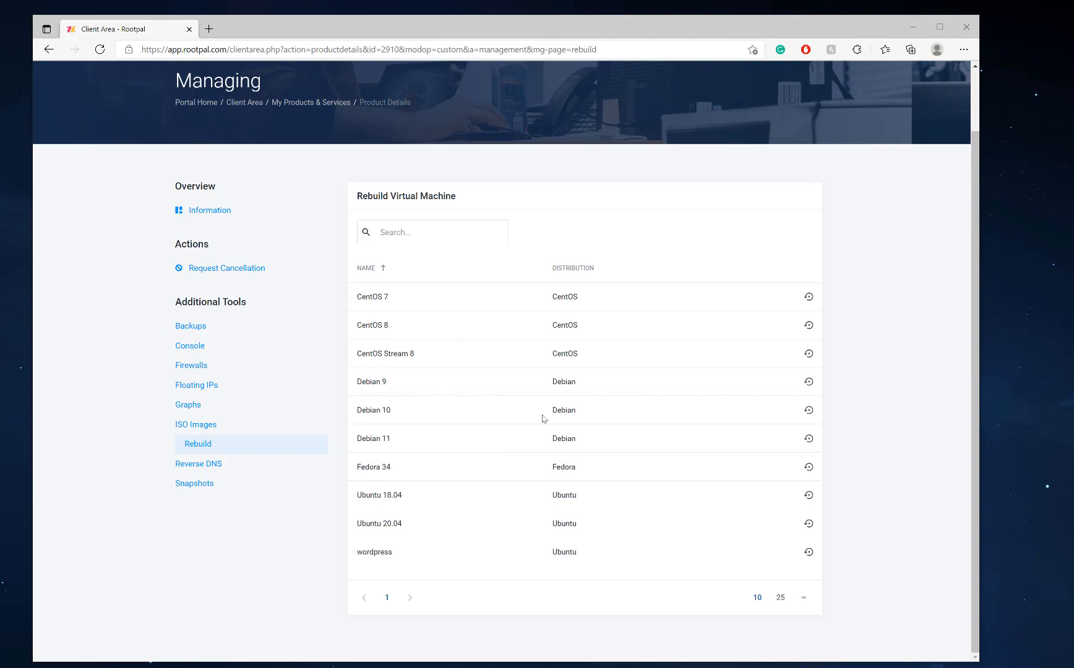
{"action": "mouse_move", "coordinate": [420, 509]}
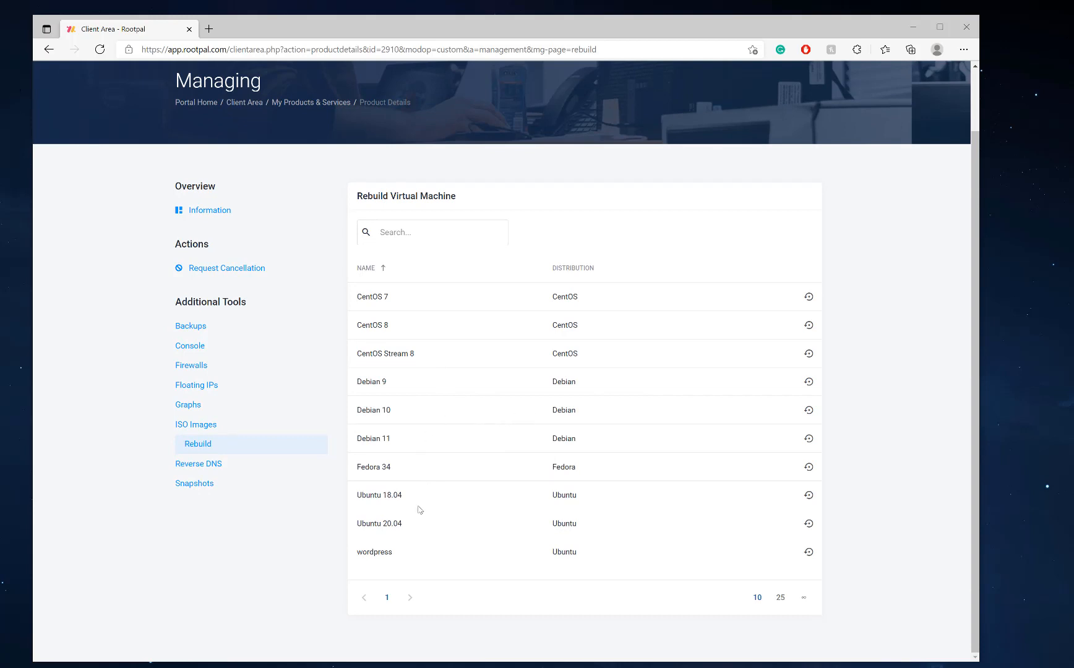
{"action": "mouse_move", "coordinate": [807, 497]}
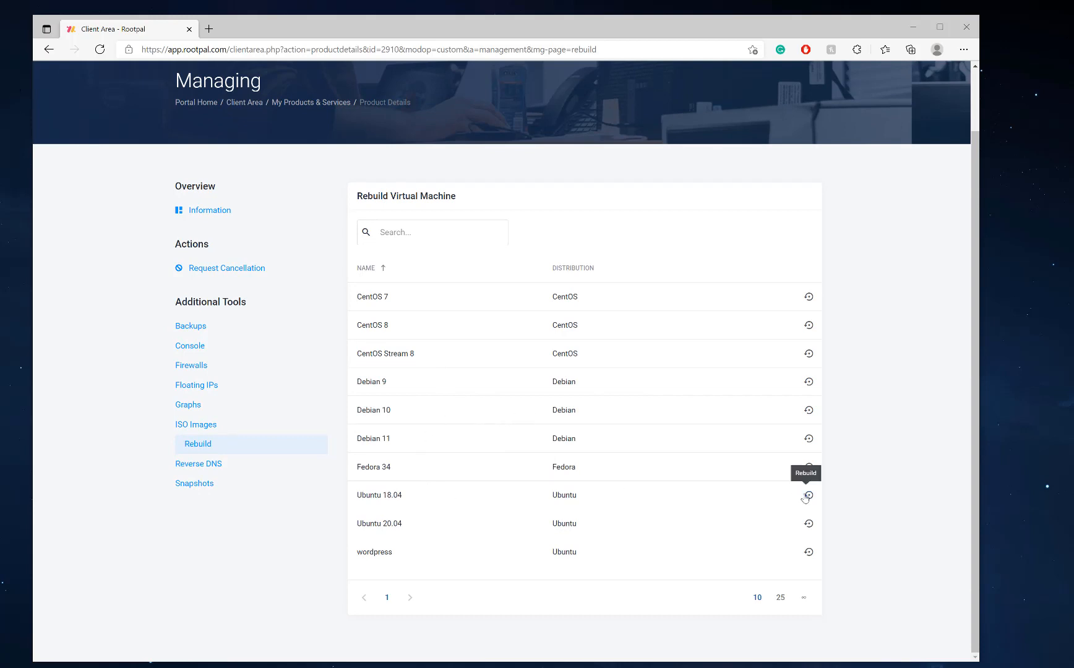
{"action": "left_click", "coordinate": [807, 495]}
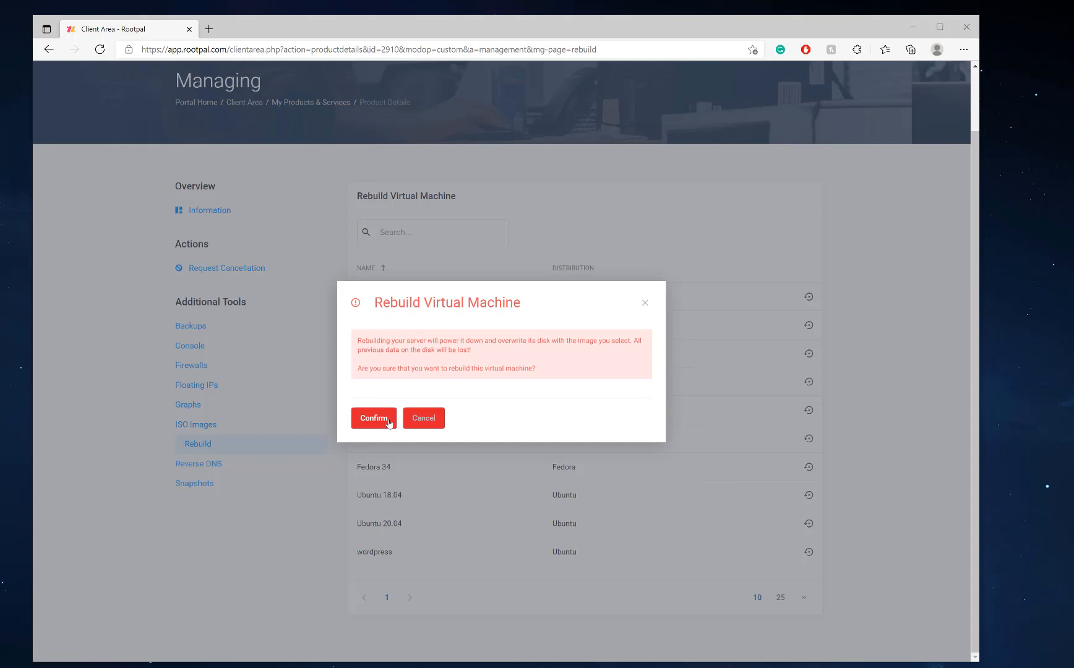
{"action": "mouse_move", "coordinate": [556, 363]}
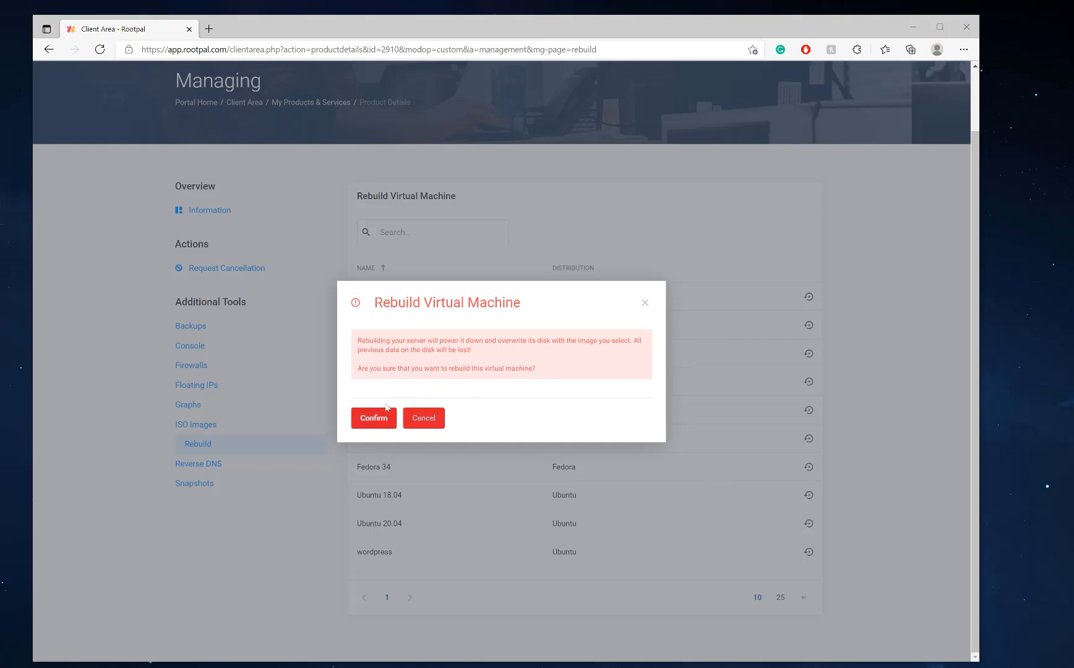
{"action": "mouse_move", "coordinate": [389, 479]}
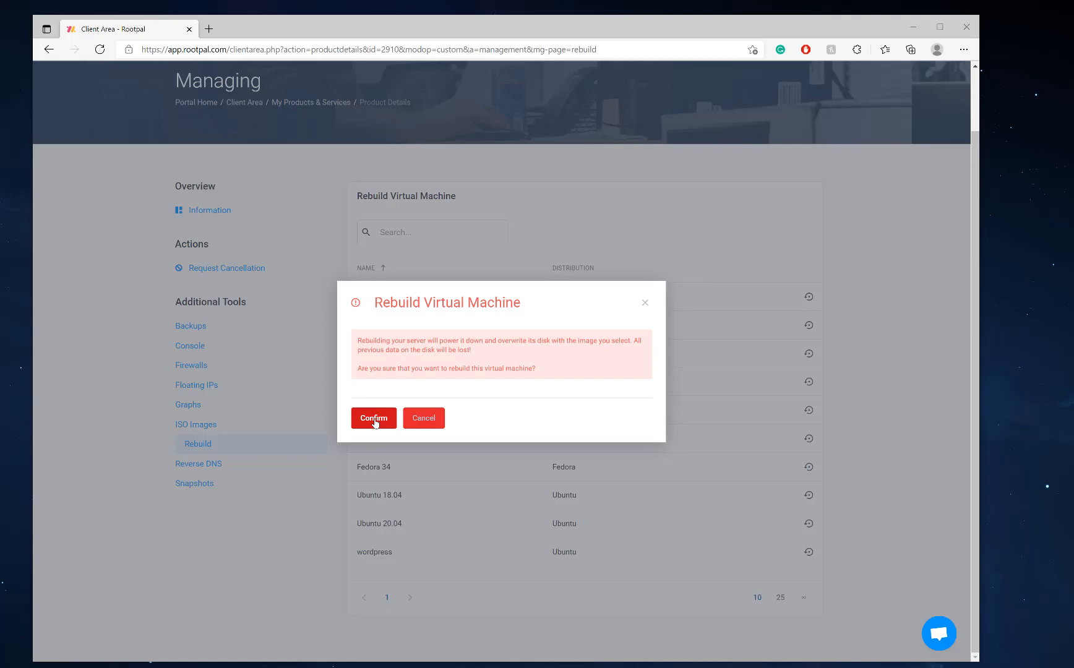
{"action": "left_click", "coordinate": [373, 418]}
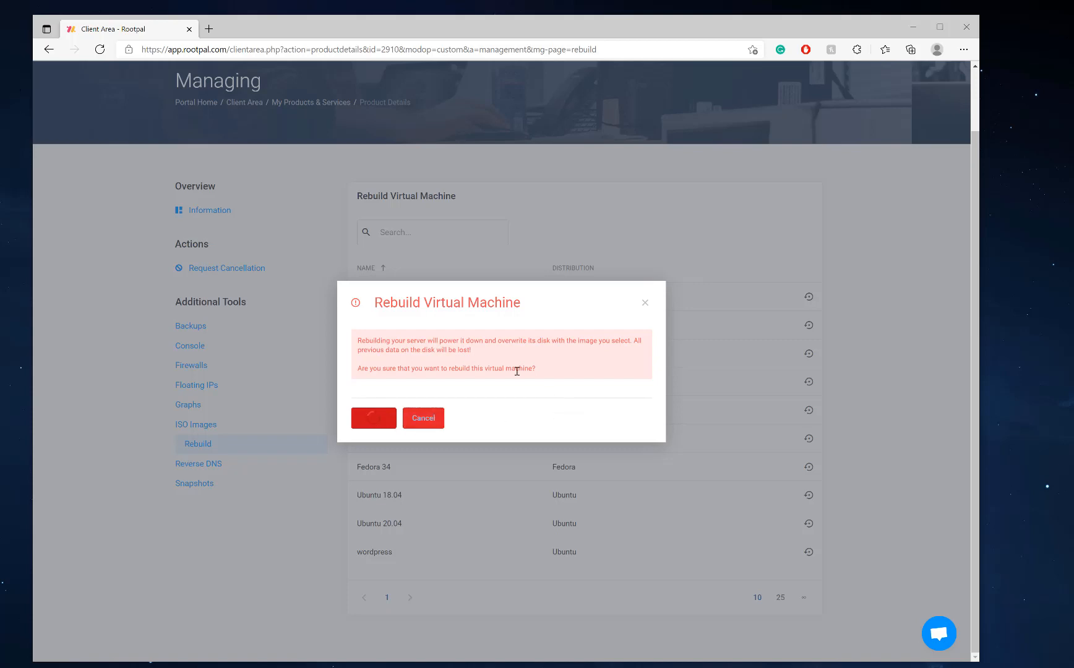
{"action": "left_click", "coordinate": [373, 418]}
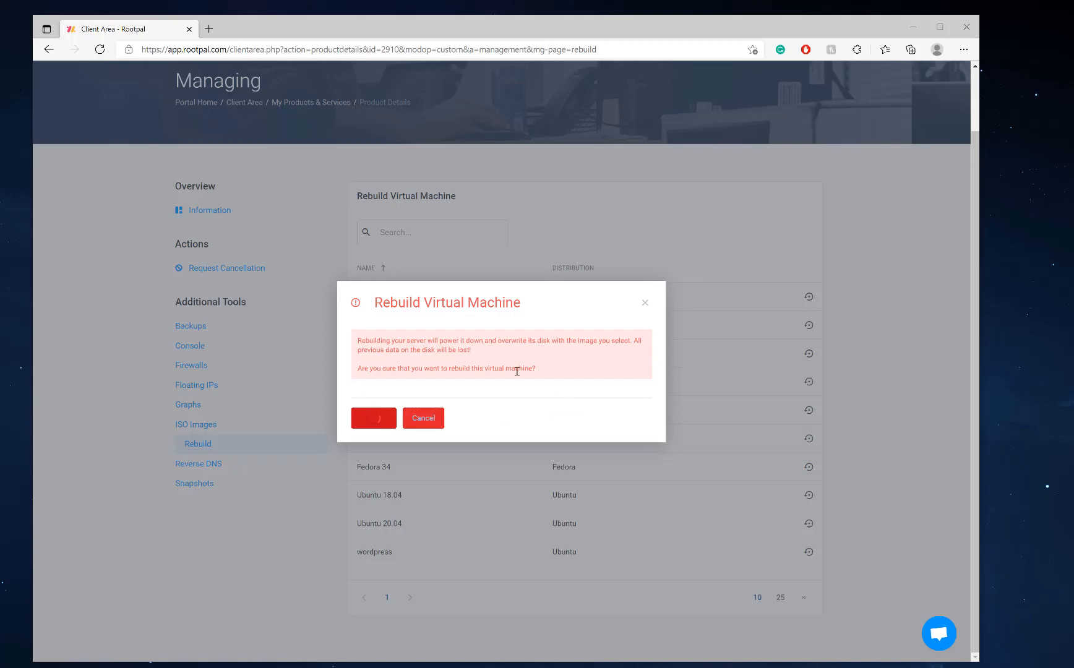
{"action": "left_click", "coordinate": [373, 418]}
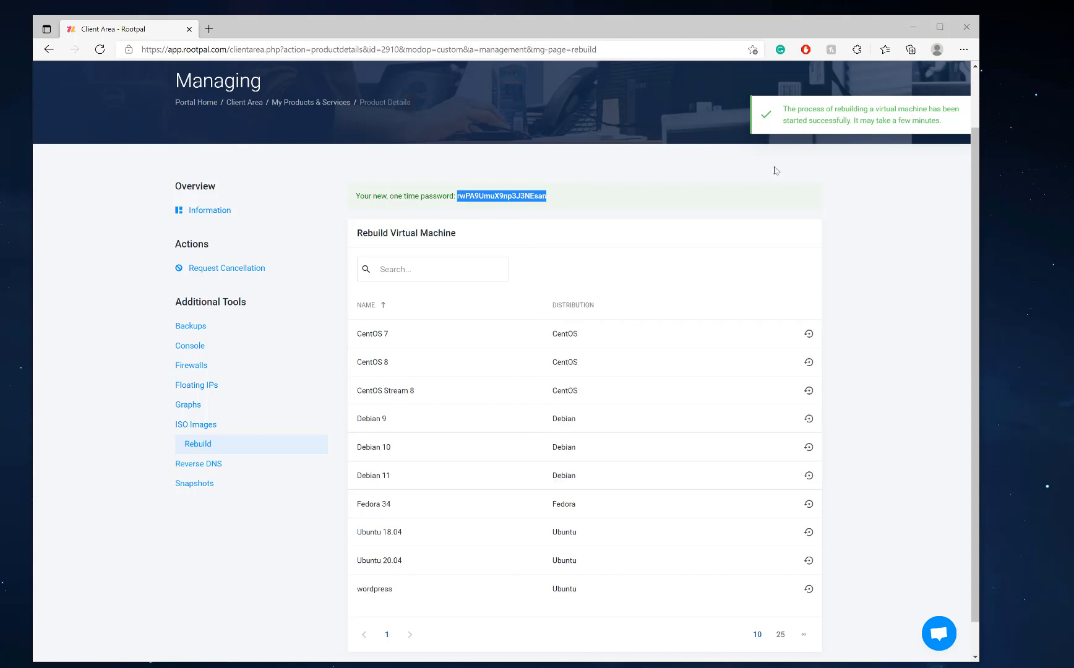
Reveal and select the new root password in the rebuilt Ubuntu 18.04 server's information.
{"action": "left_click", "coordinate": [219, 210]}
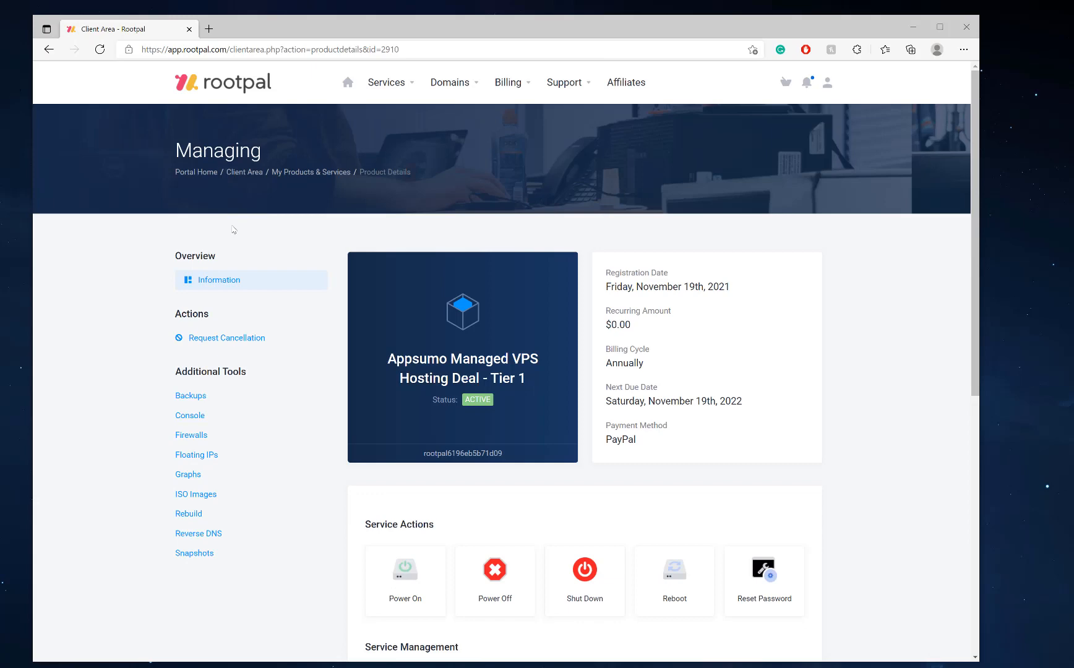
{"action": "scroll", "scroll_direction": "down", "scroll_amount": 3}
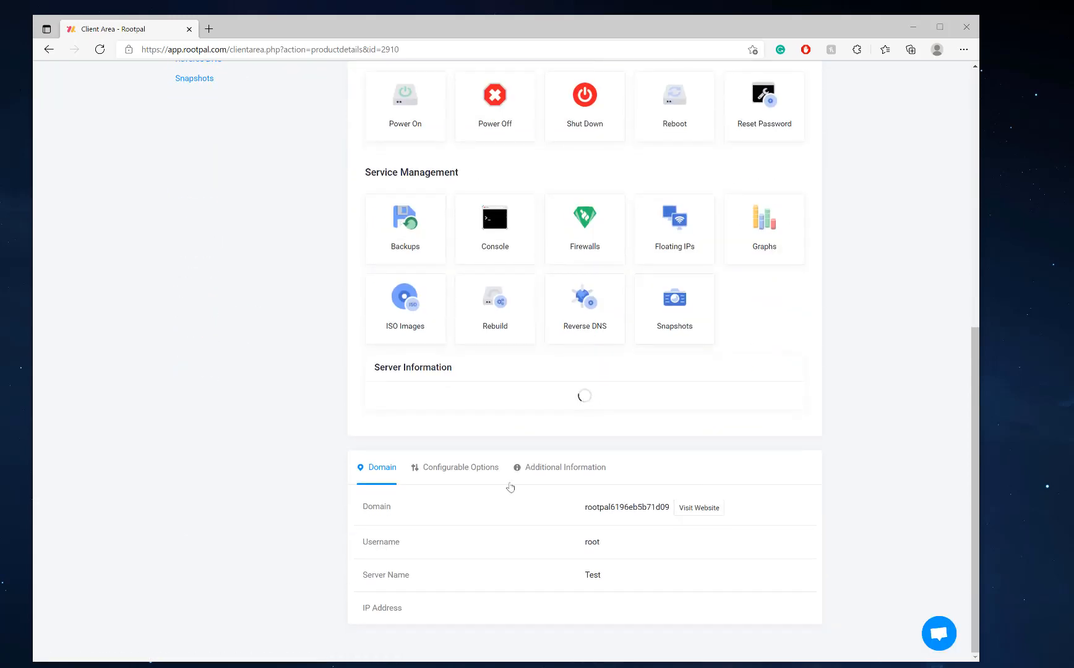
{"action": "mouse_move", "coordinate": [600, 382]}
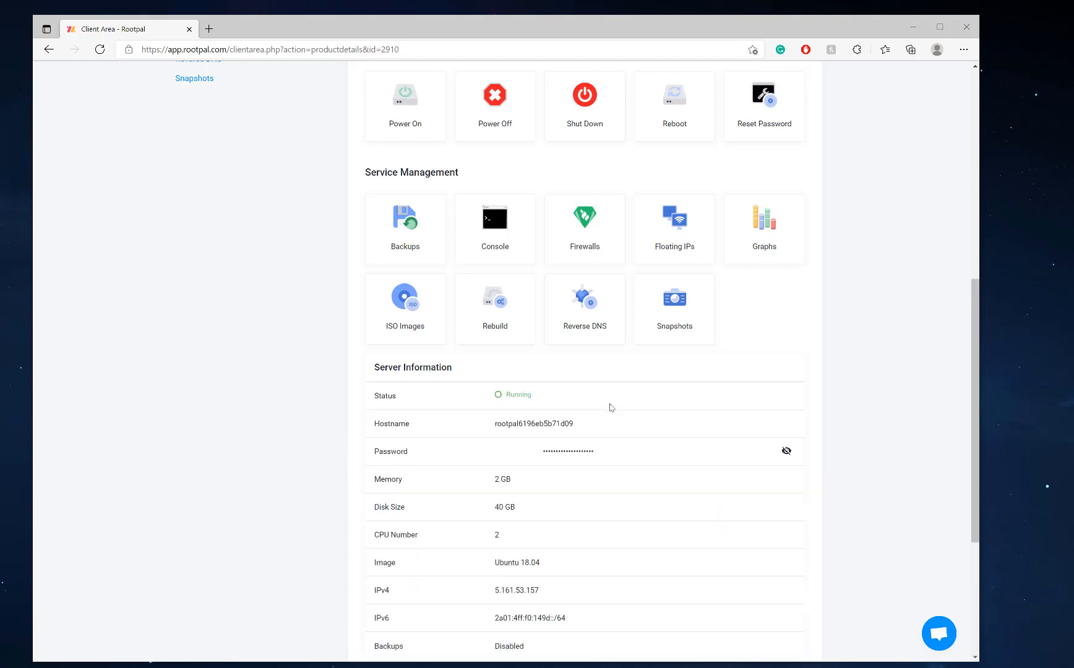
{"action": "left_click", "coordinate": [786, 451]}
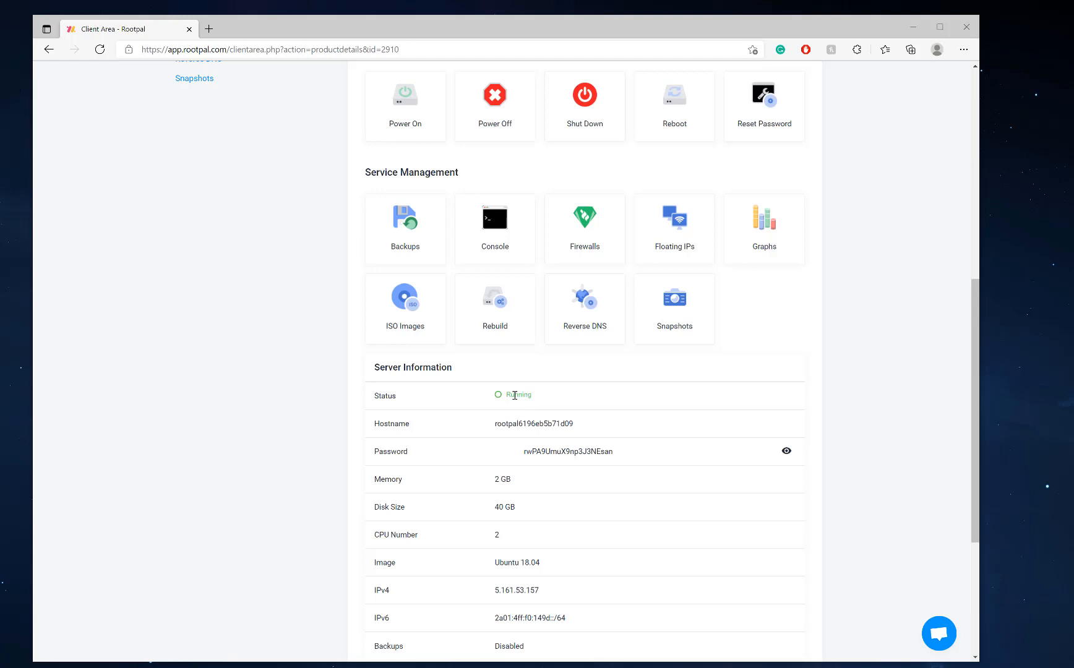
{"action": "mouse_move", "coordinate": [536, 402]}
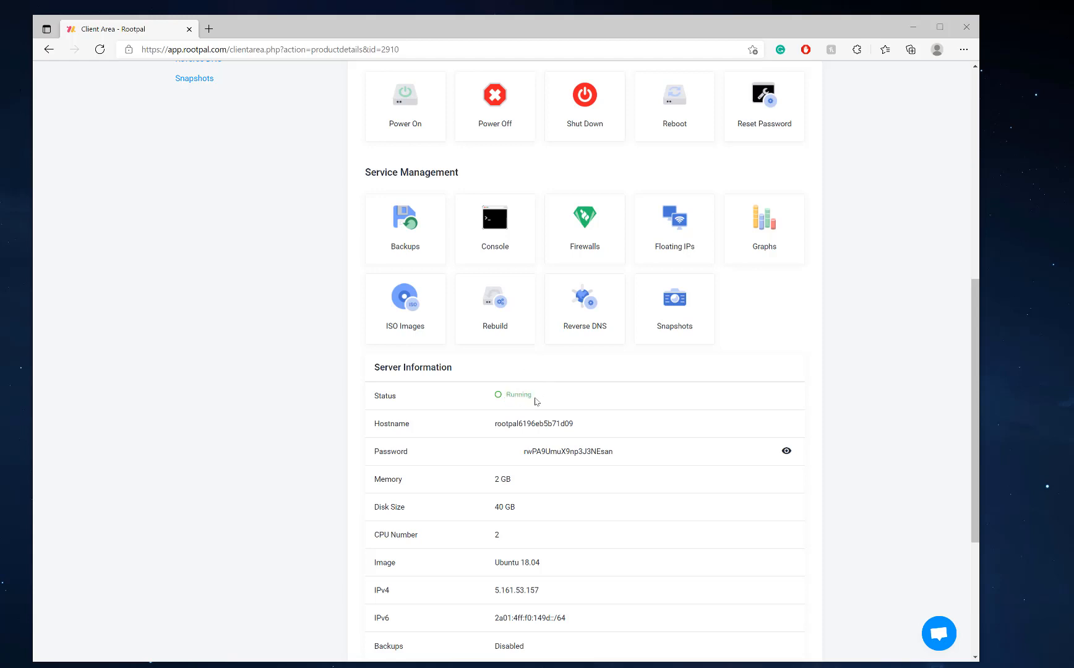
{"action": "double_click", "coordinate": [517, 395]}
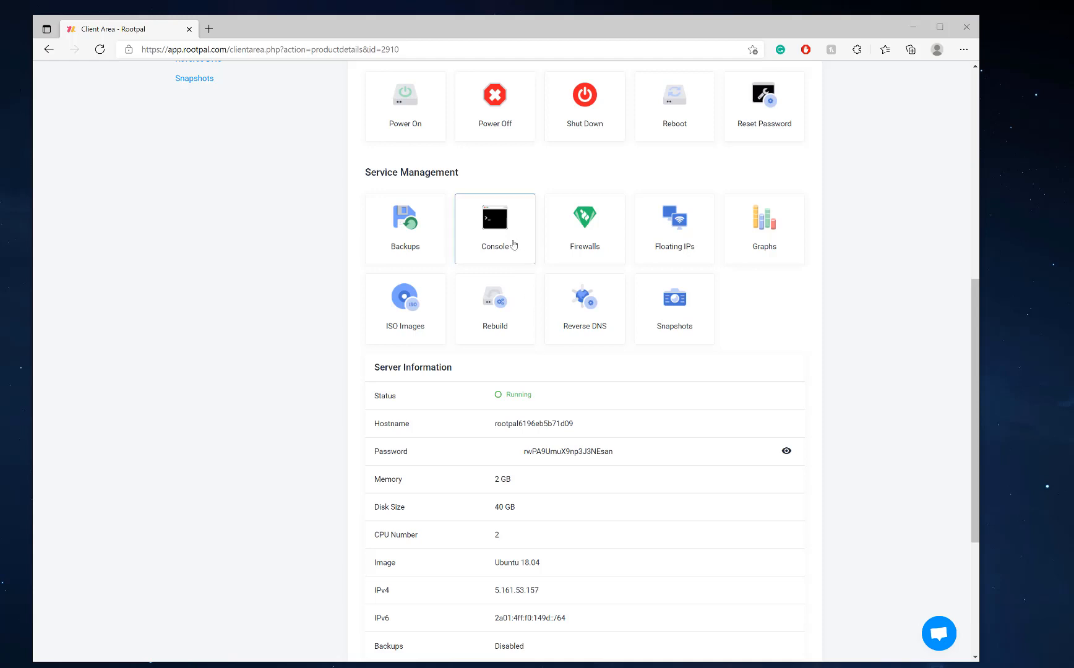
{"action": "mouse_move", "coordinate": [558, 308]}
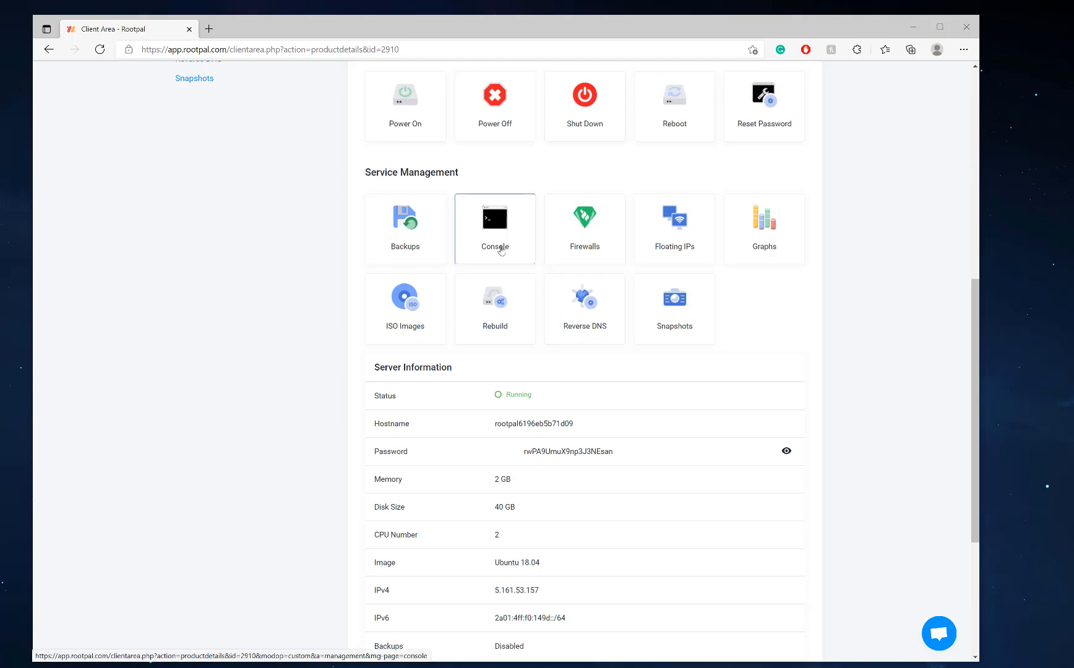
{"action": "left_click", "coordinate": [494, 229]}
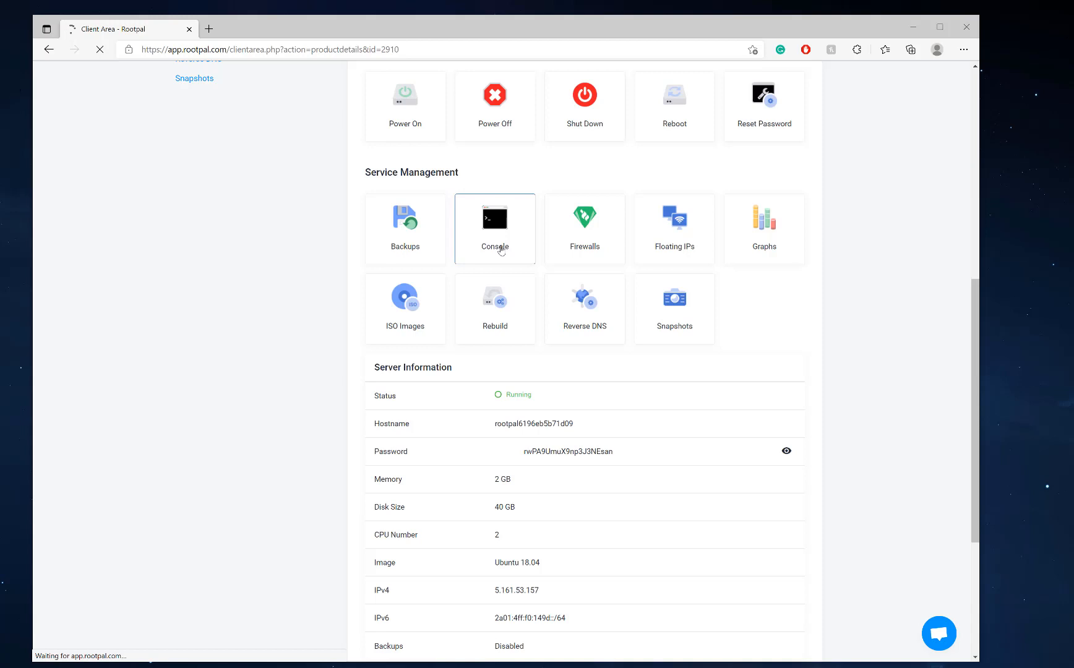
{"action": "left_click", "coordinate": [494, 229]}
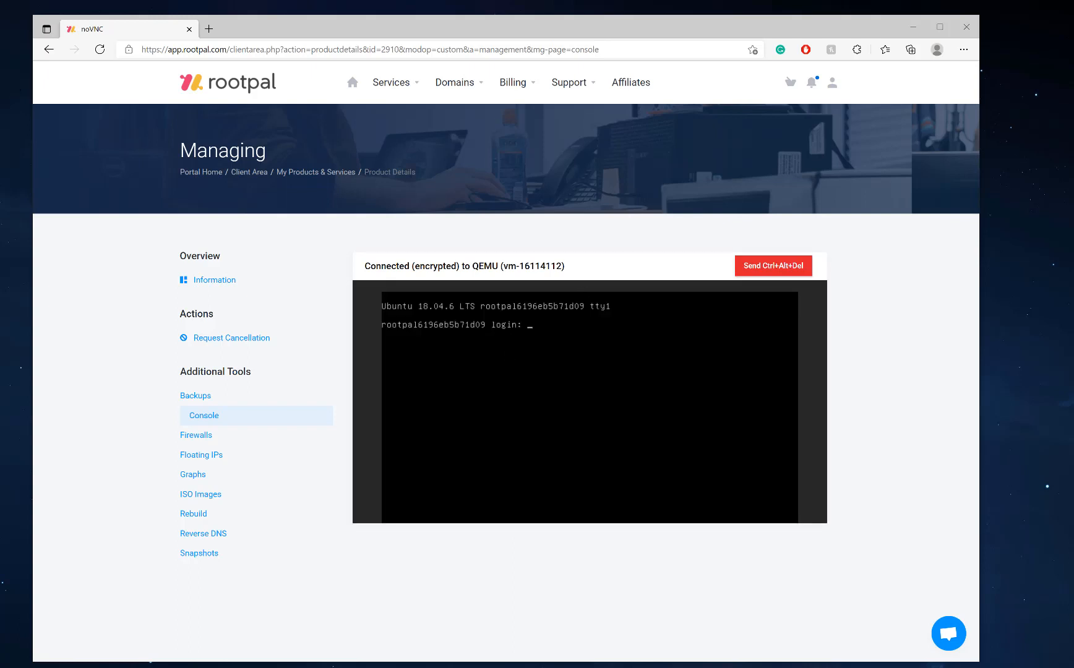
{"action": "type", "text": "r"}
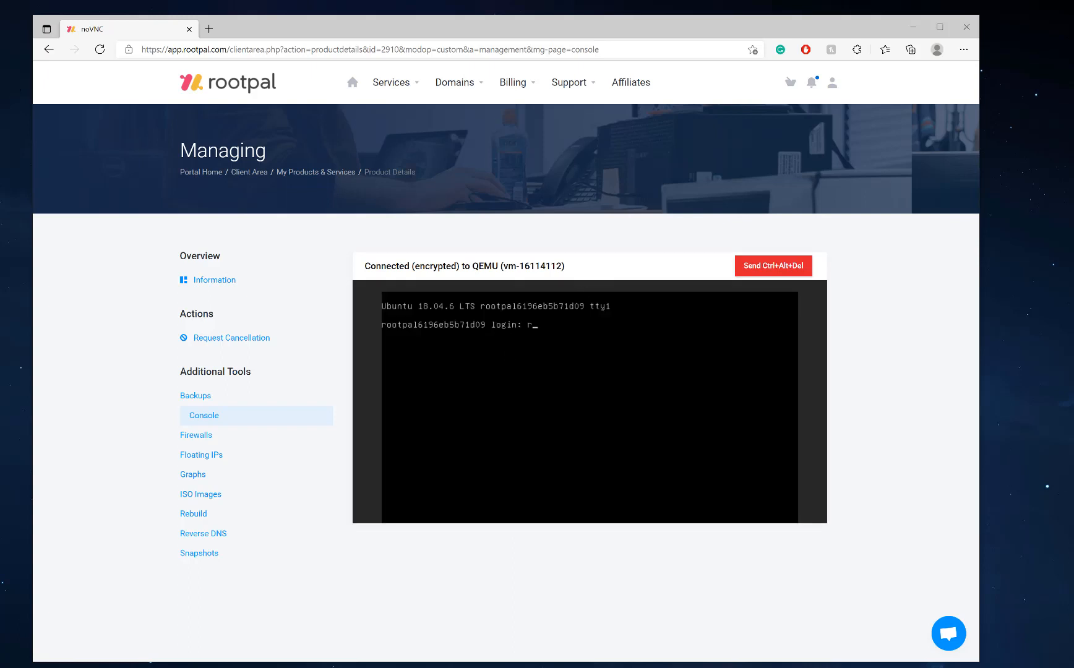
{"action": "type", "text": "root"}
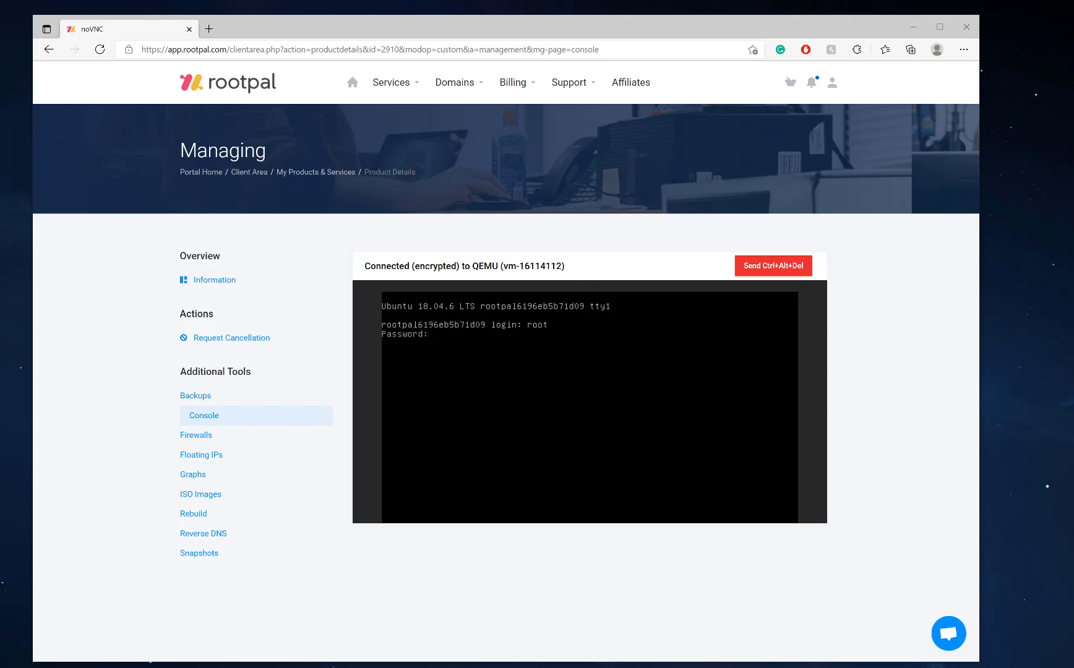
{"action": "mouse_move", "coordinate": [215, 280]}
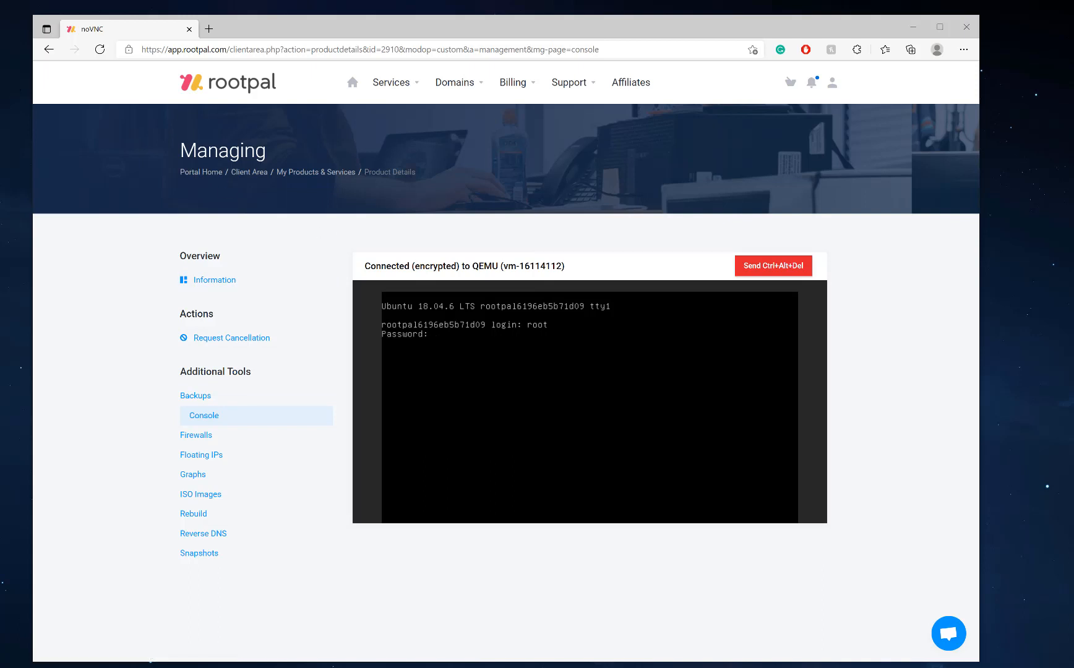
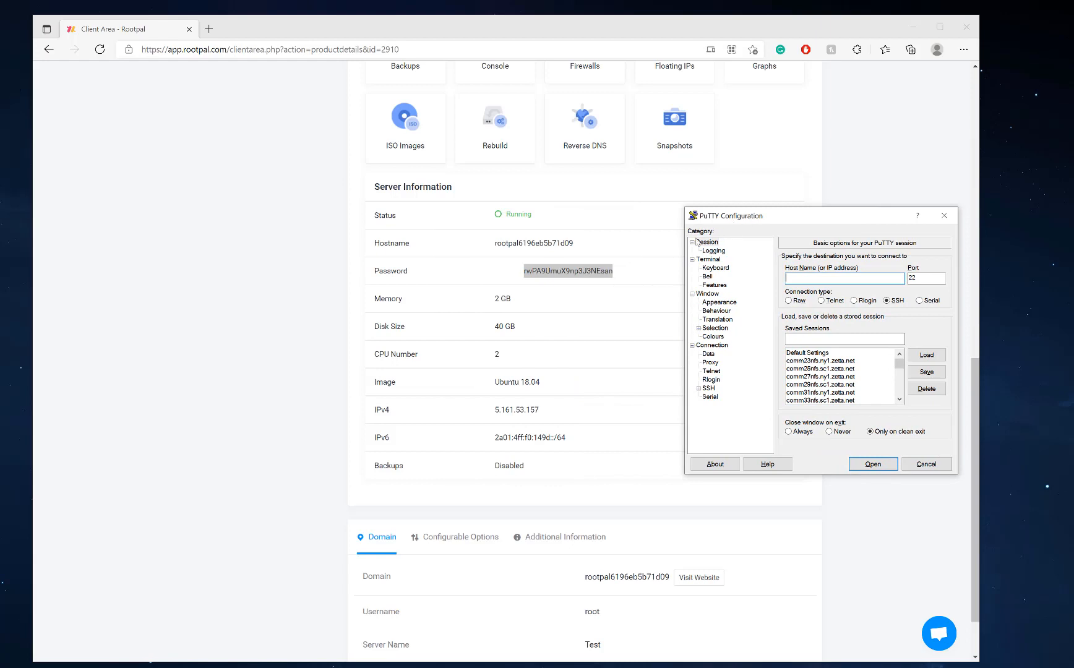
{"action": "mouse_move", "coordinate": [594, 261]}
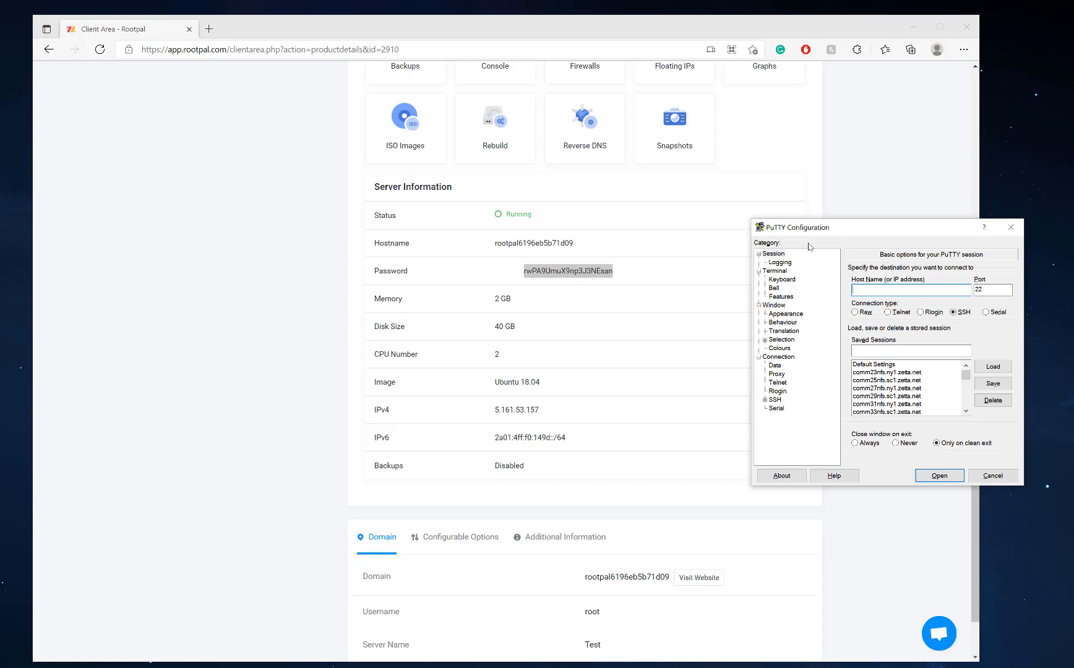
{"action": "mouse_move", "coordinate": [818, 247]}
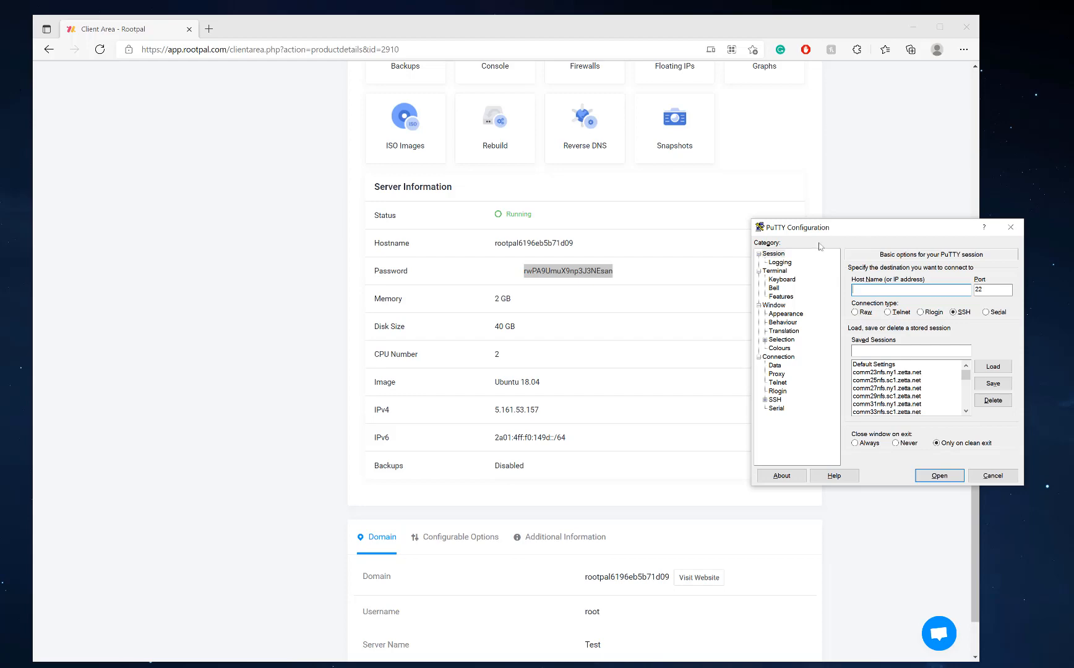
Copy the server's IPv4 address 5.161.53.157 from Server Information for PuTTY's Host Name.
{"action": "left_click_drag", "start_coordinate": [807, 227], "coordinate": [883, 222]}
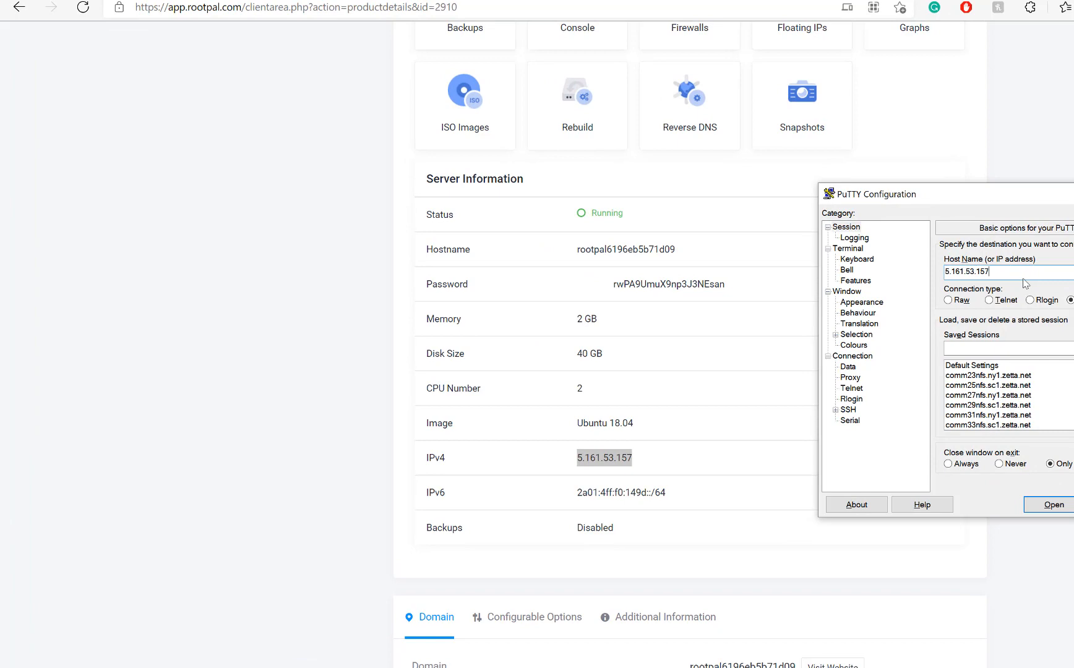
Connect over SSH to 5.161.53.157 as root and set a new root password.
{"action": "left_click", "coordinate": [1053, 504]}
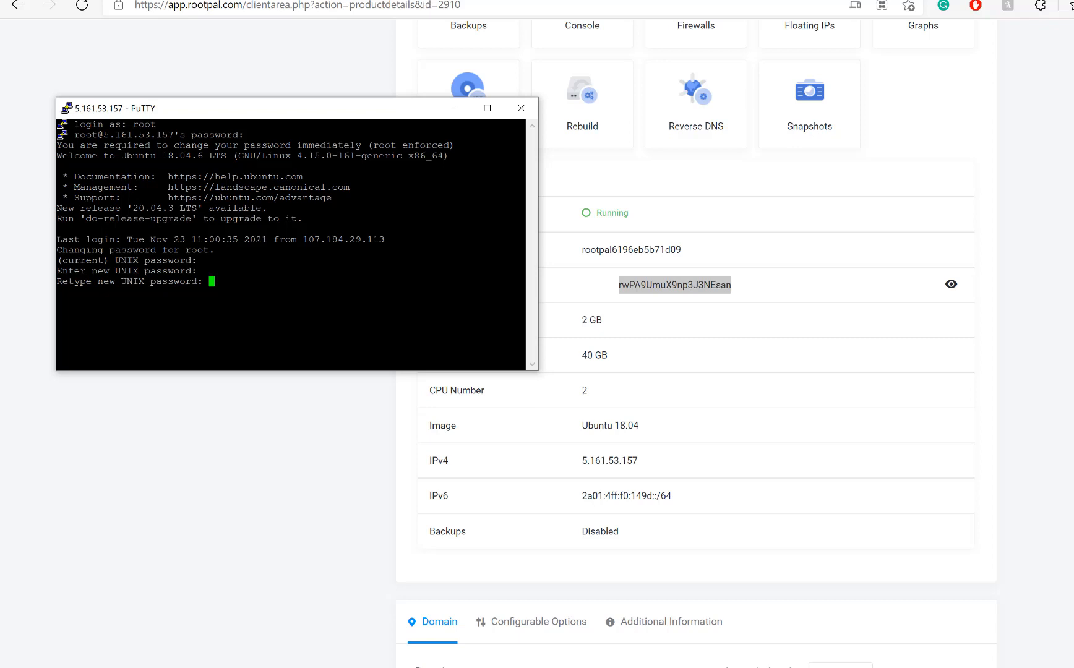
{"action": "key", "text": "Enter"}
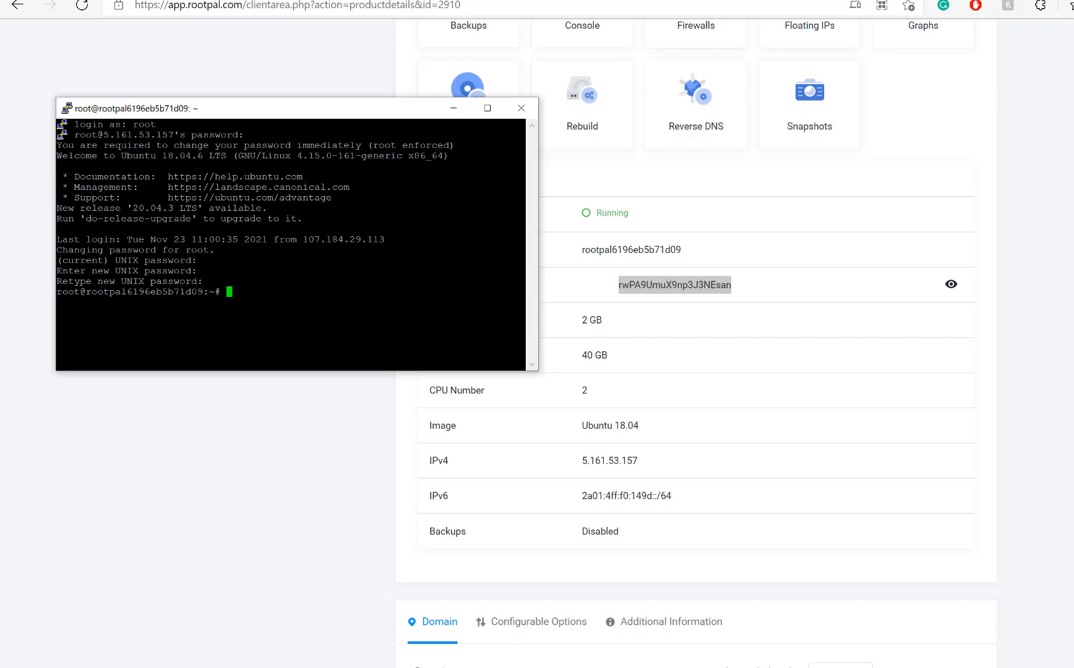